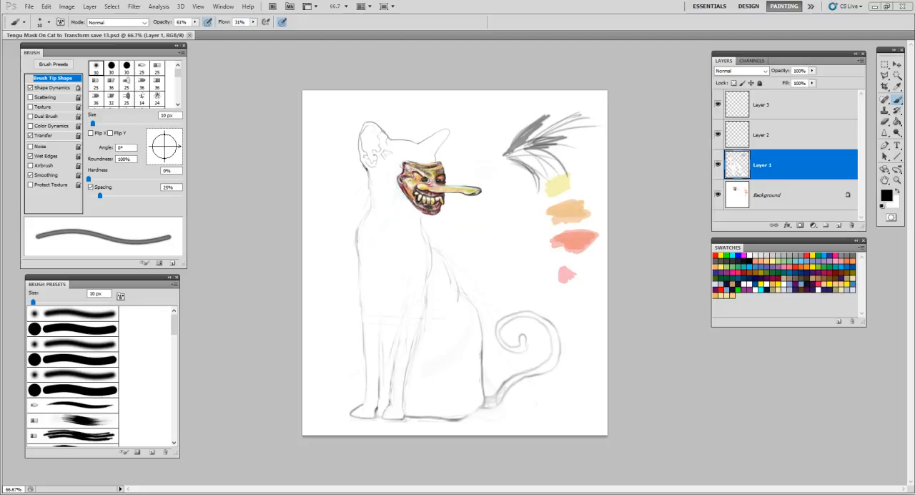
mouse_move(847, 59)
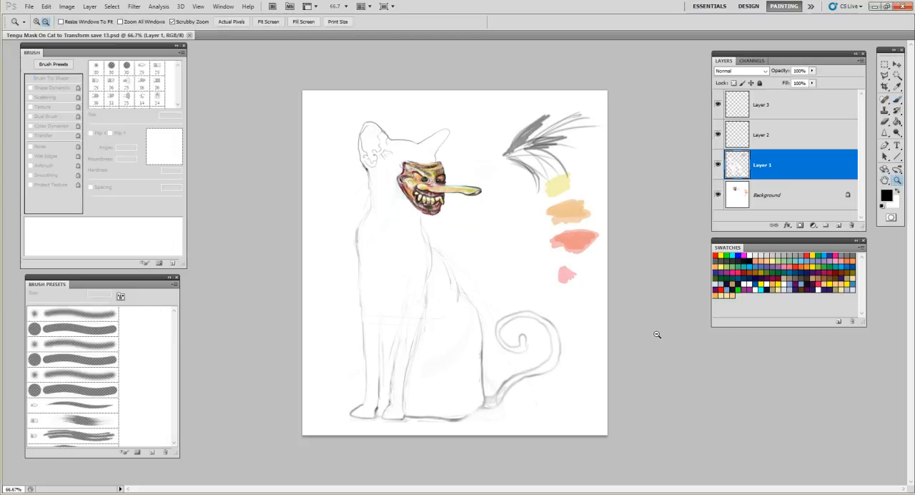
Step: Zoom in to about 147% on the cat's head and Tengu mask
click(657, 334)
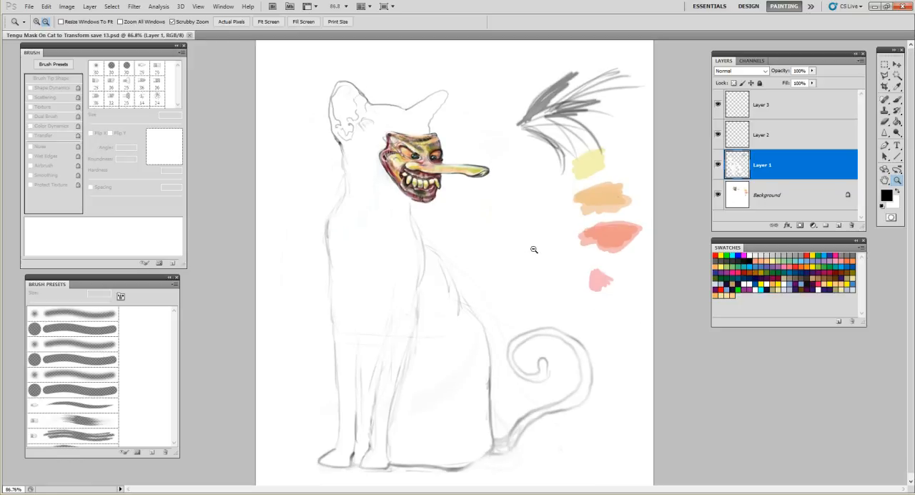
mouse_move(693, 338)
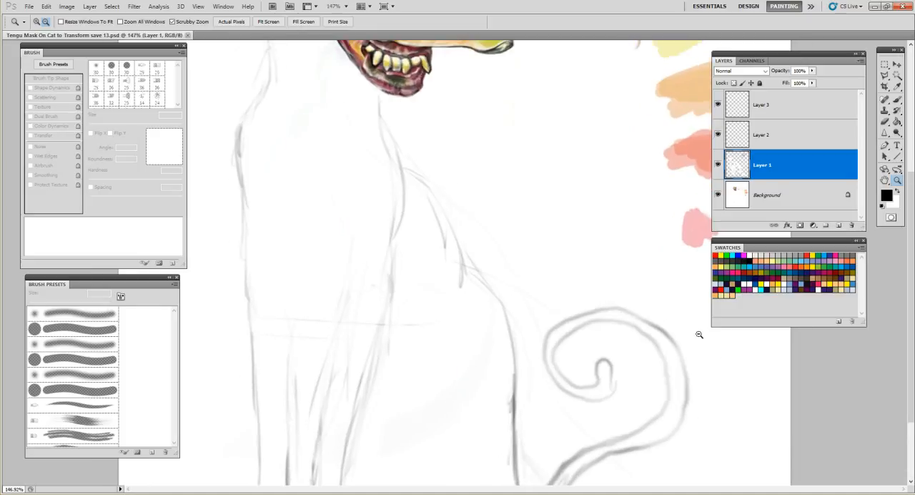
mouse_move(617, 201)
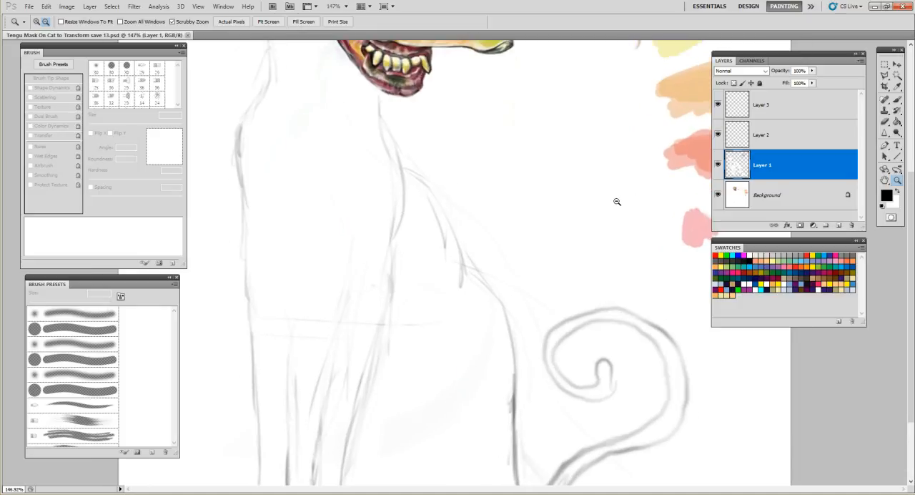
mouse_move(572, 158)
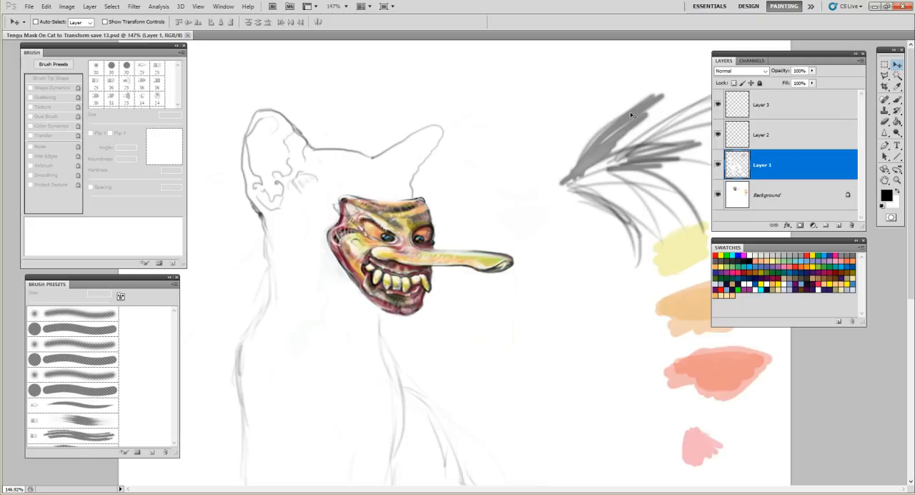
mouse_move(622, 124)
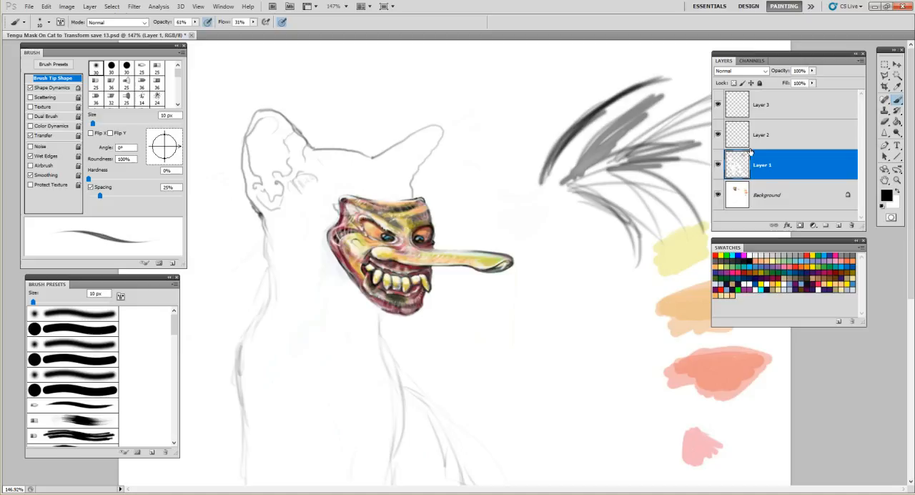
Step: Make Layer 2 the active layer for painting mask detail
click(780, 134)
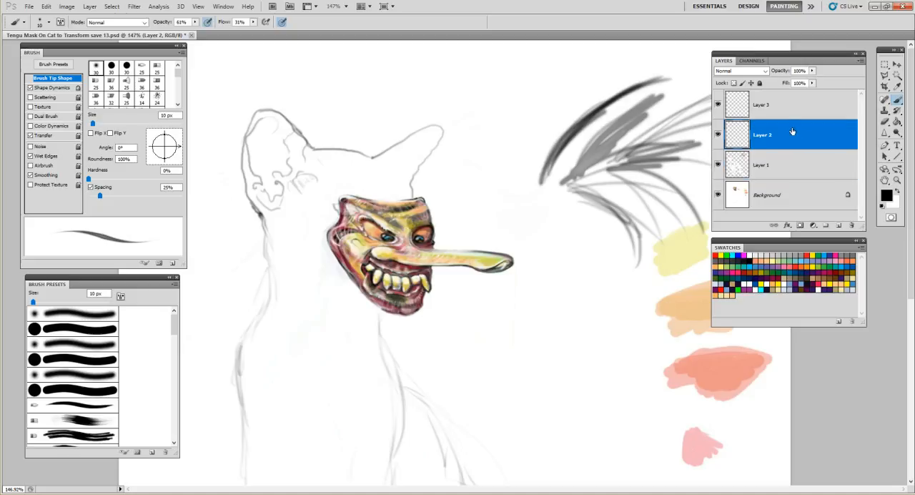
mouse_move(788, 140)
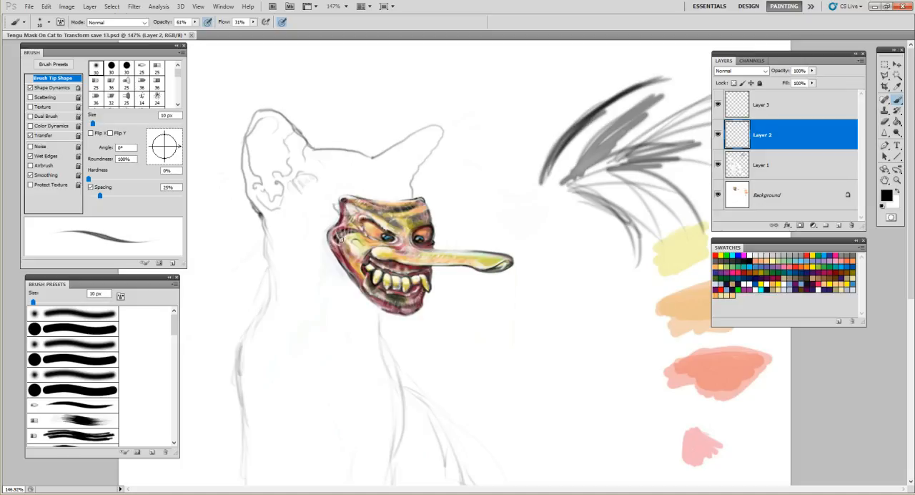
mouse_move(468, 209)
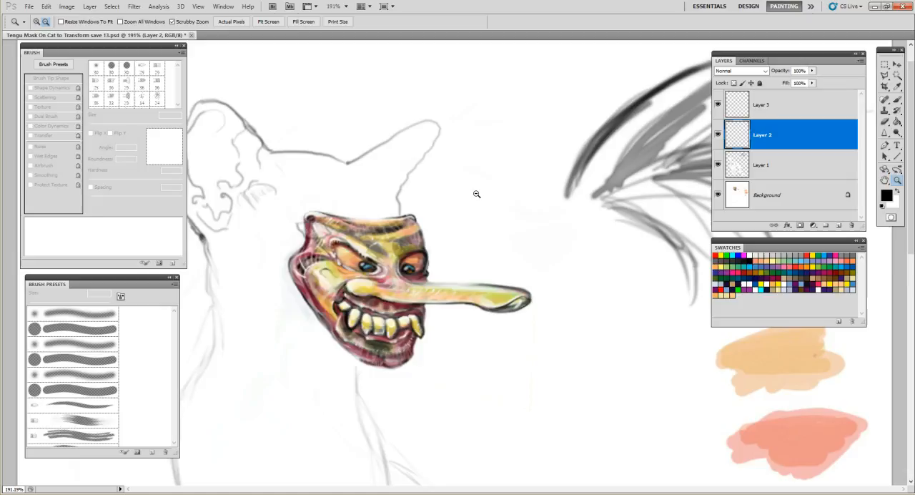
mouse_move(477, 198)
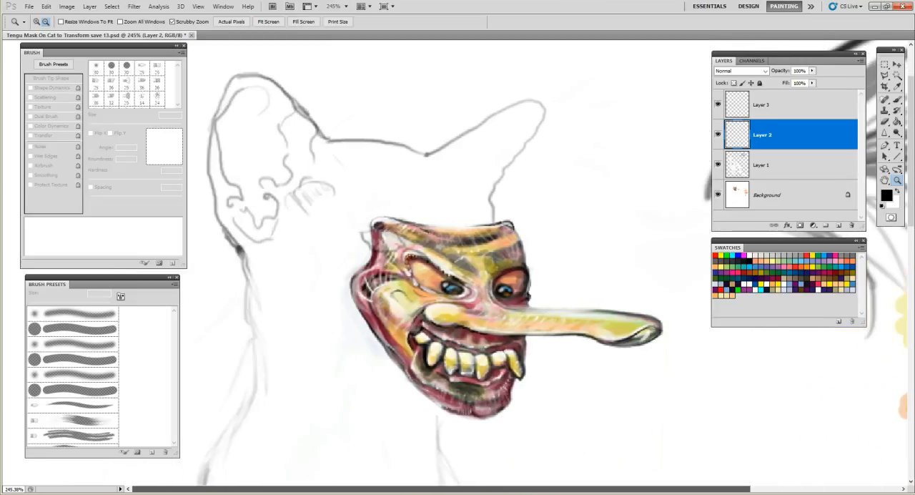
mouse_move(487, 170)
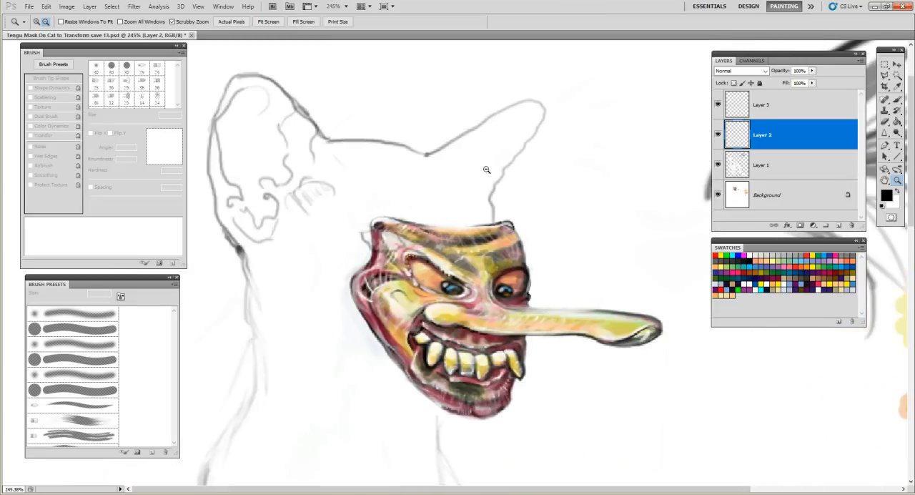
mouse_move(540, 344)
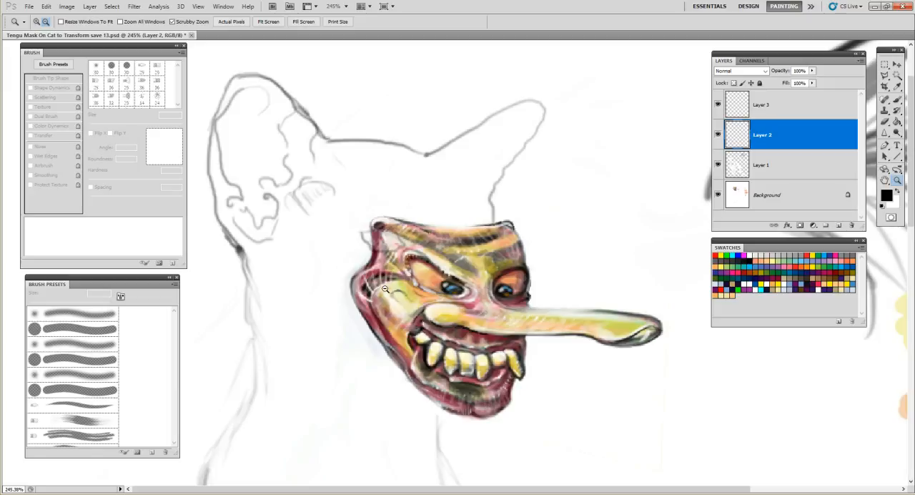
mouse_move(391, 230)
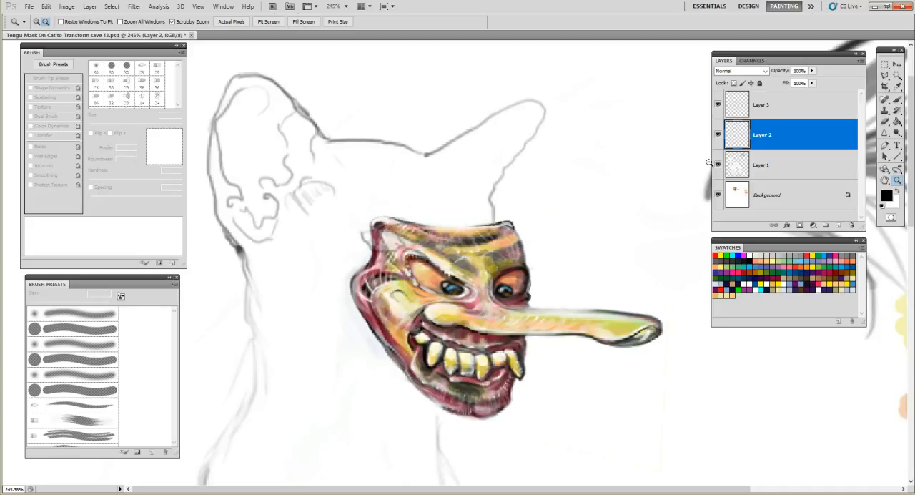
Step: Make Layer 1 the active layer
click(762, 165)
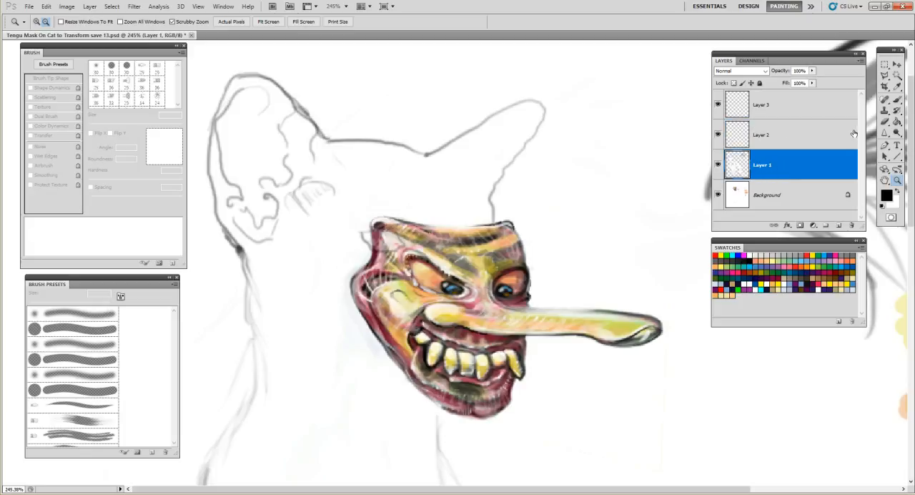
mouse_move(887, 133)
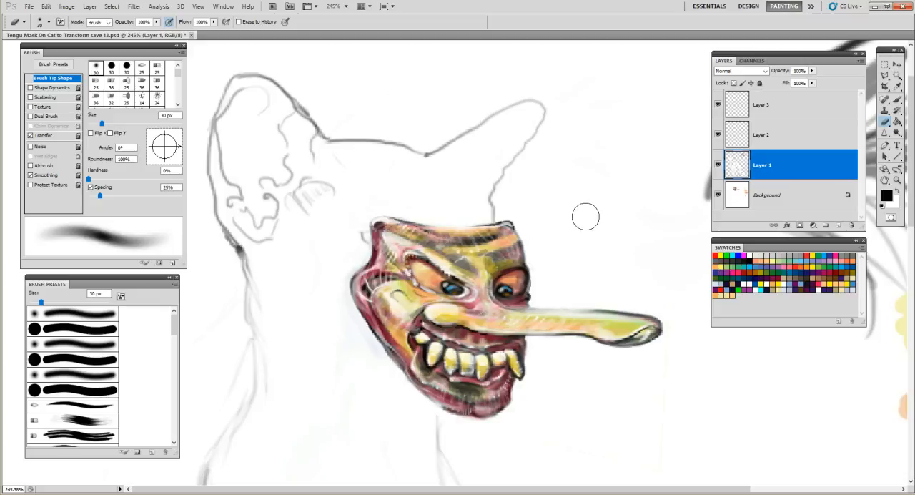
mouse_move(594, 222)
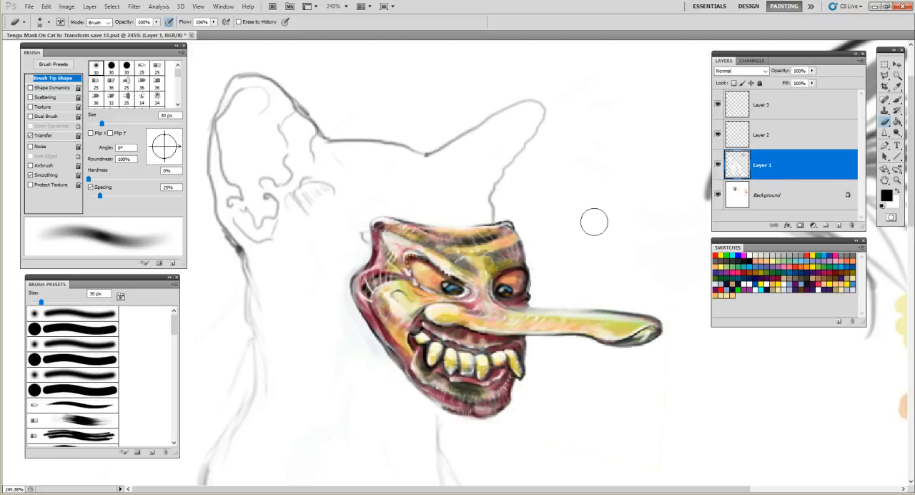
mouse_move(562, 173)
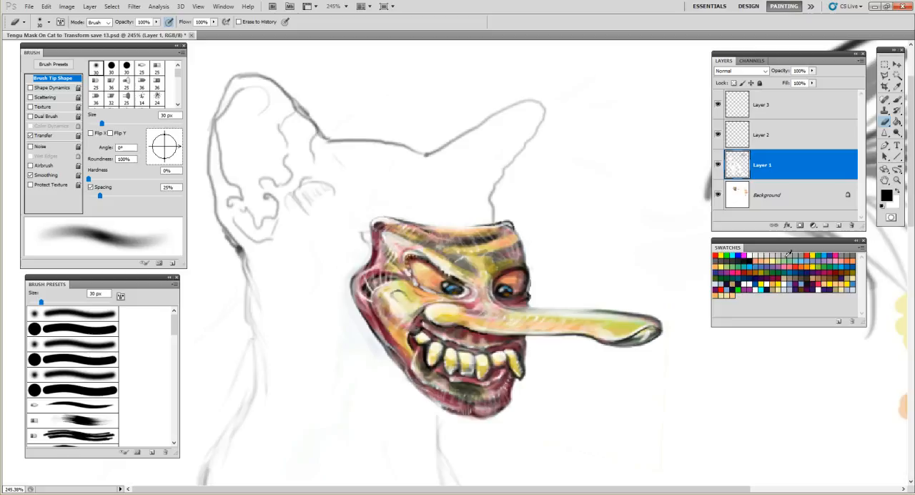
mouse_move(541, 132)
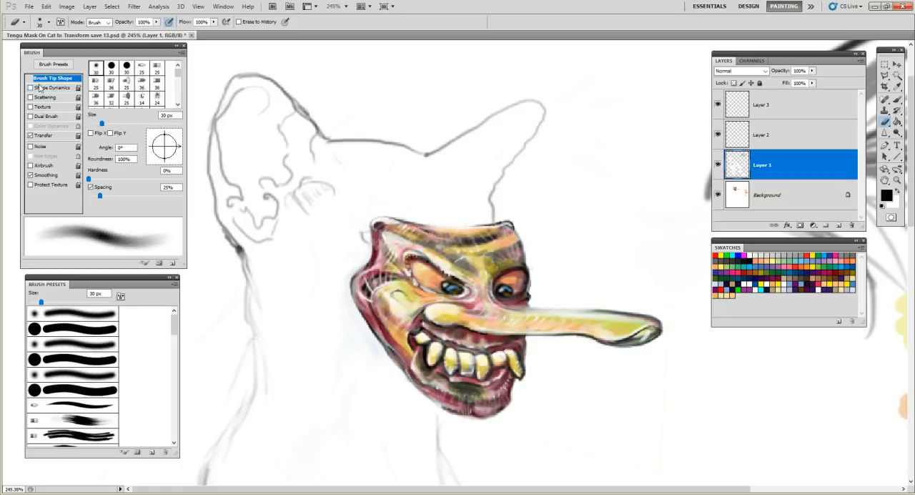
Step: Enable Shape Dynamics and set brush Opacity to 36% and Flow to 10%
click(30, 87)
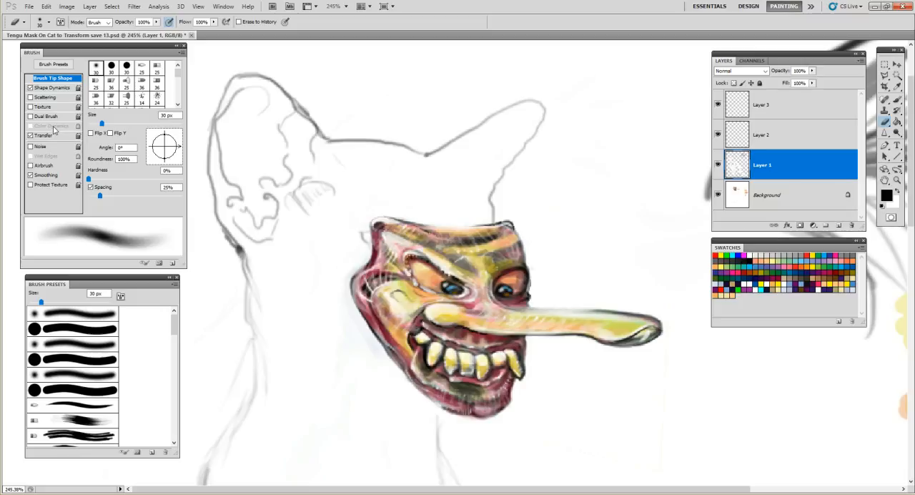
mouse_move(894, 93)
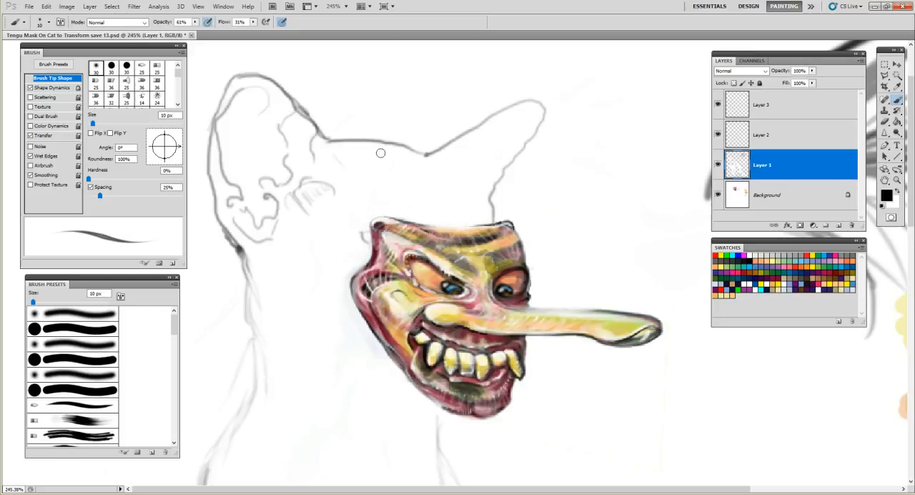
mouse_move(486, 145)
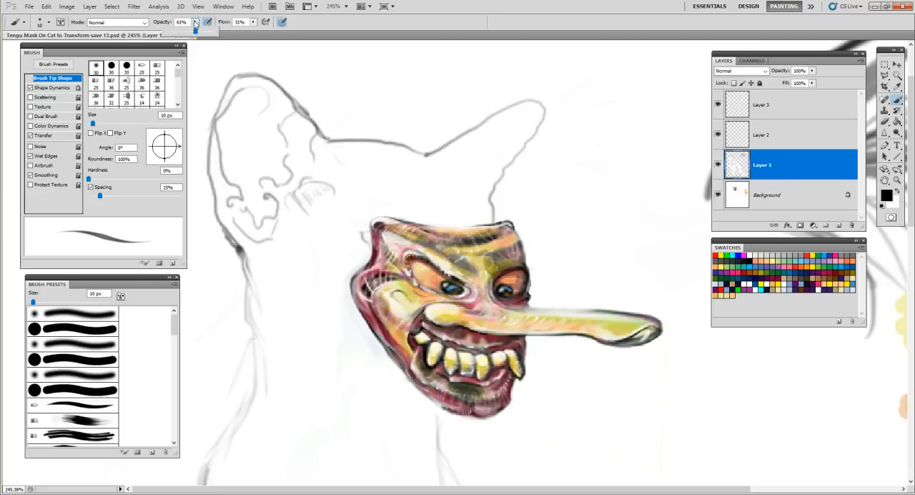
click(182, 21)
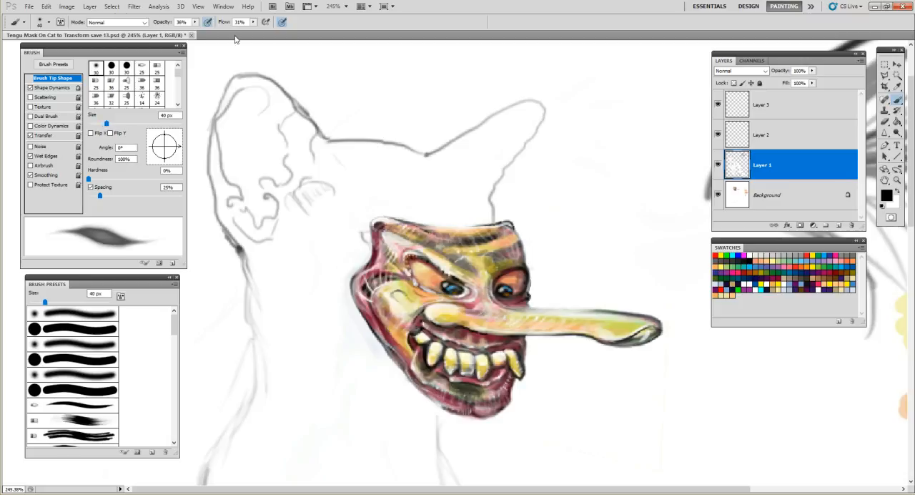
click(253, 22)
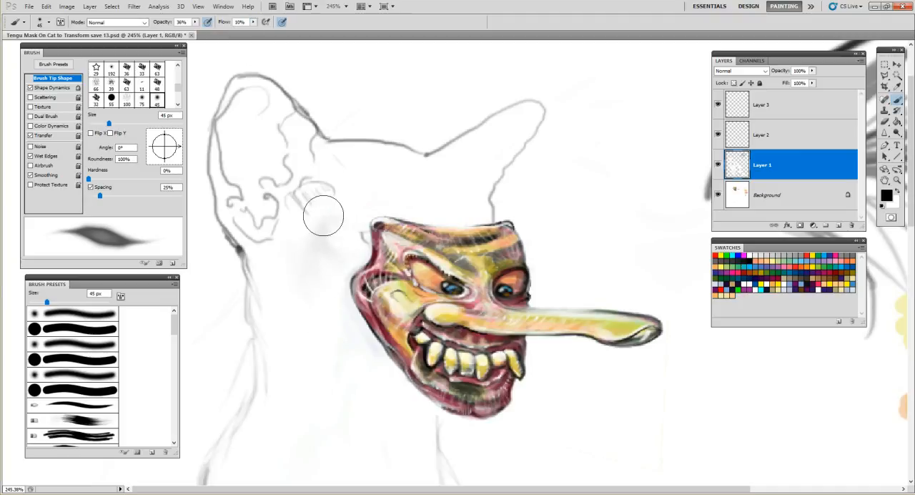
Step: Brush gray shading onto the cat's neck beside the mask and around the head
drag(323, 216, 279, 248)
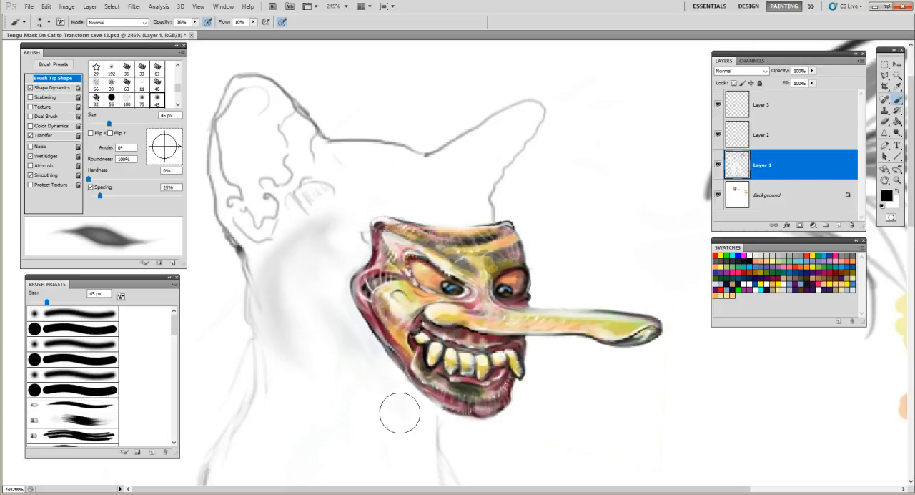
mouse_move(325, 352)
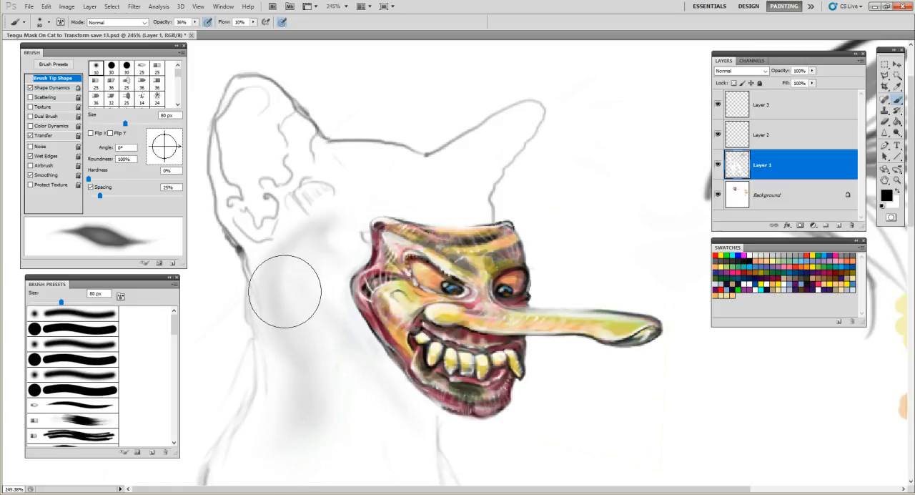
mouse_move(428, 163)
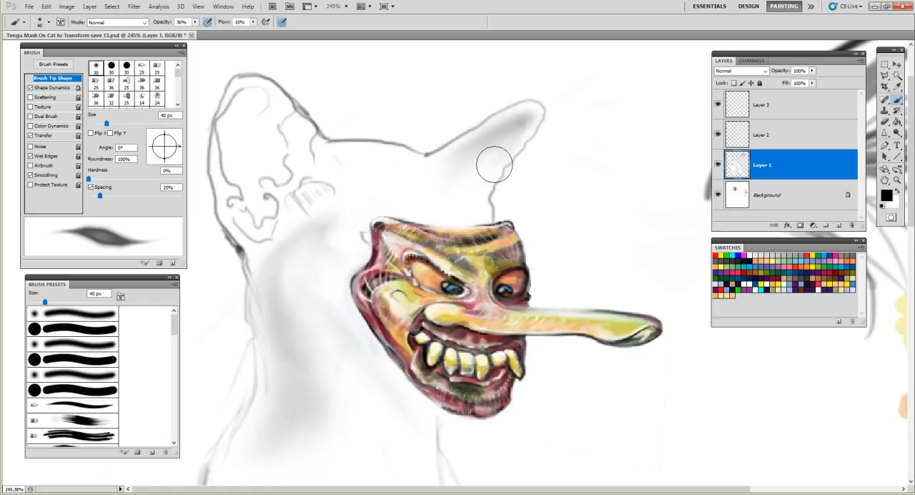
mouse_move(462, 177)
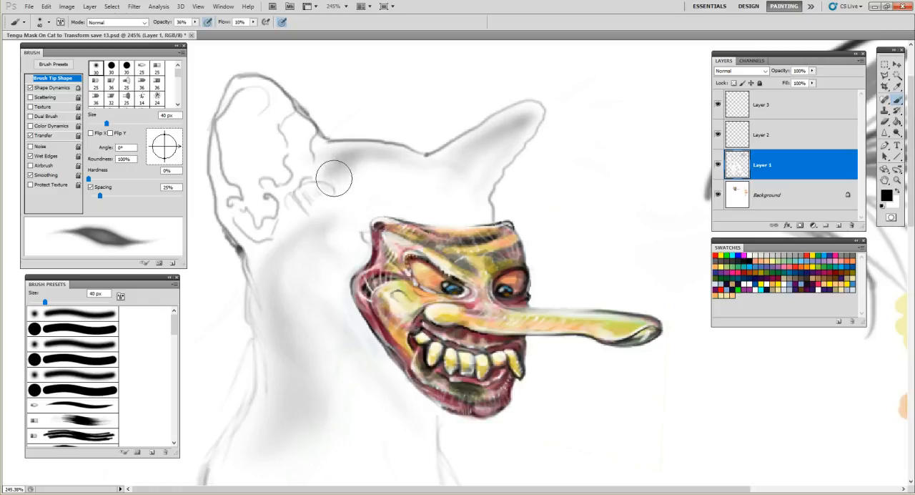
drag(334, 177, 349, 193)
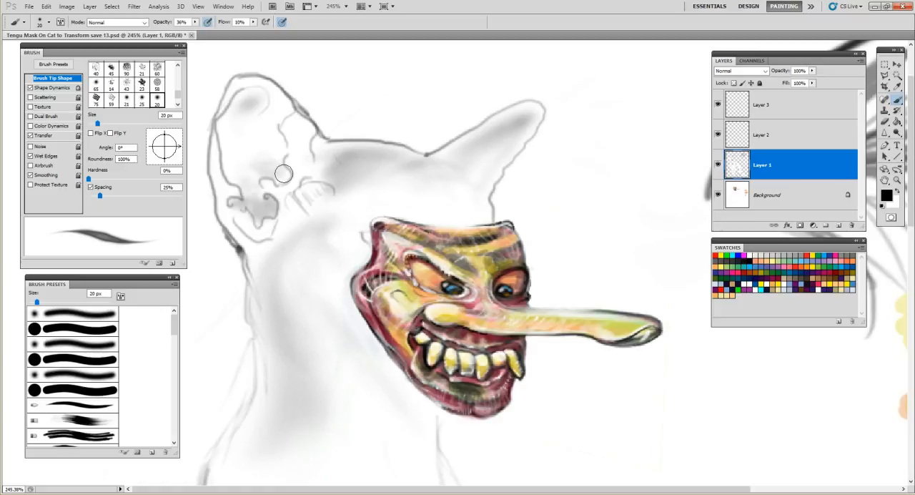
mouse_move(272, 134)
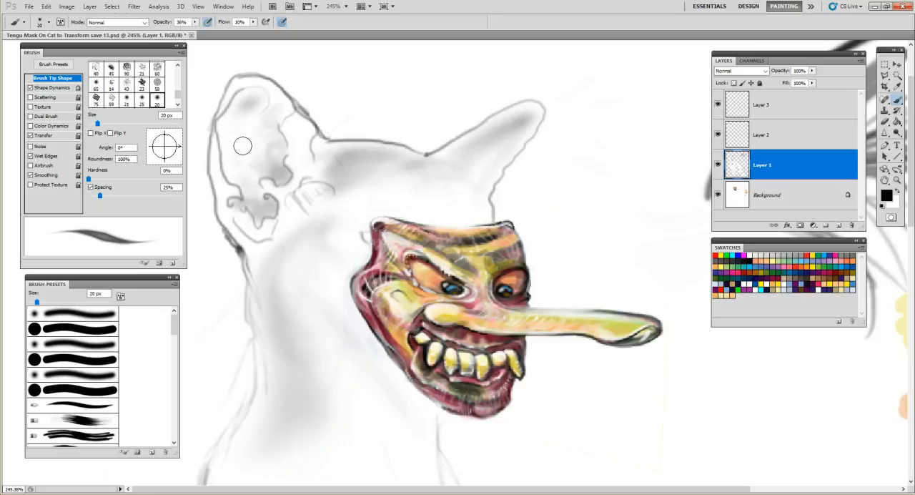
mouse_move(242, 78)
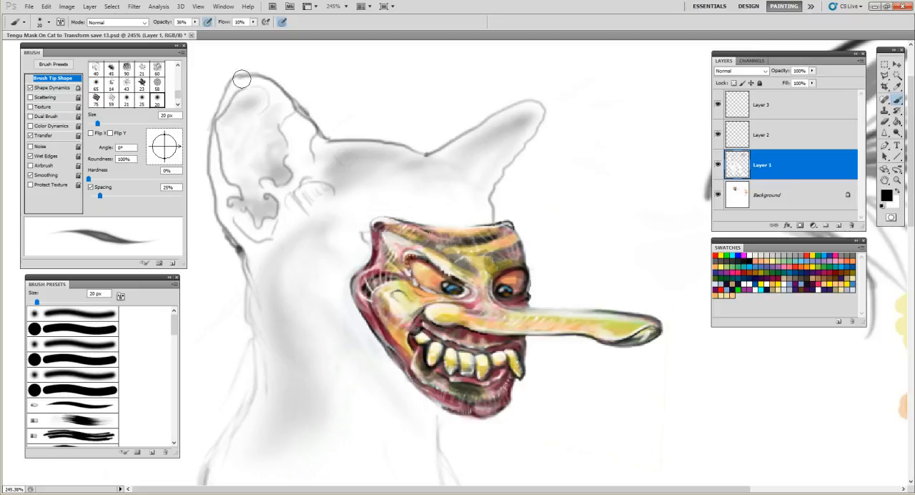
mouse_move(398, 135)
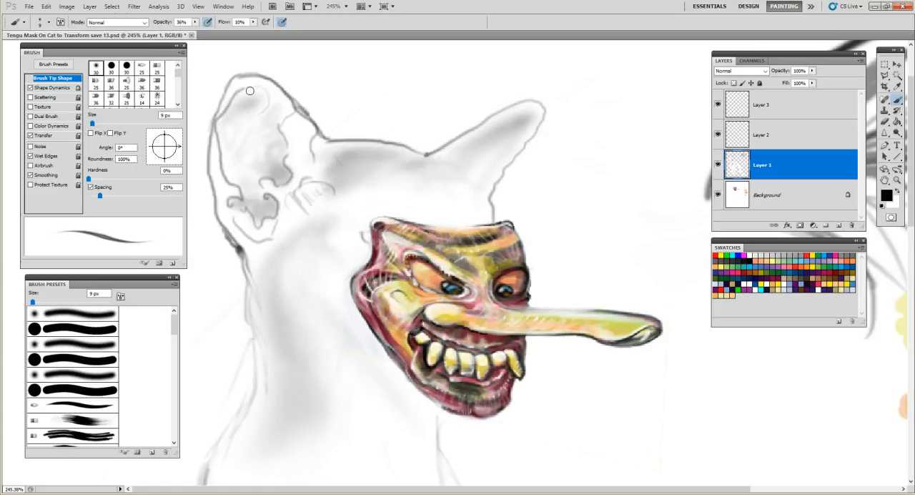
mouse_move(238, 82)
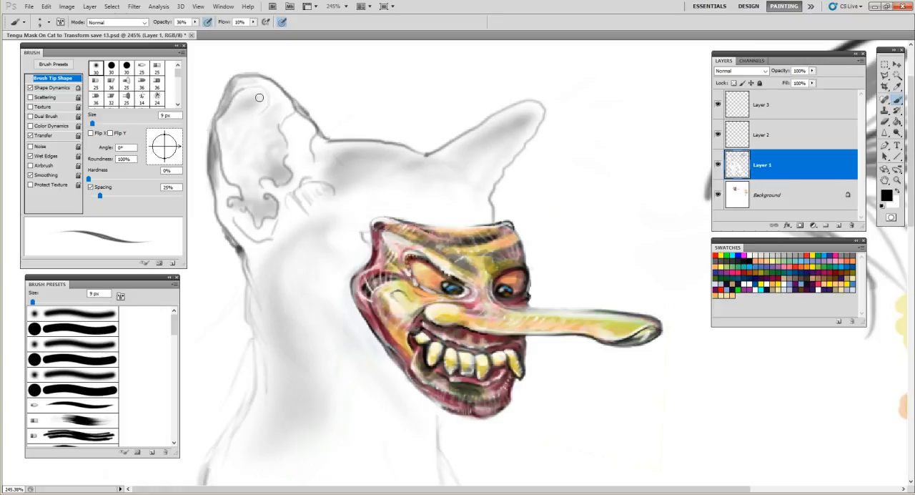
mouse_move(264, 61)
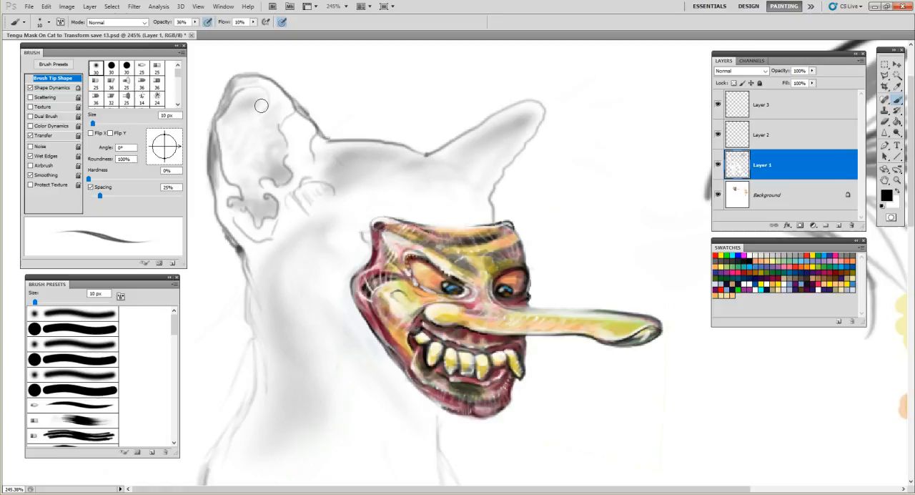
mouse_move(265, 104)
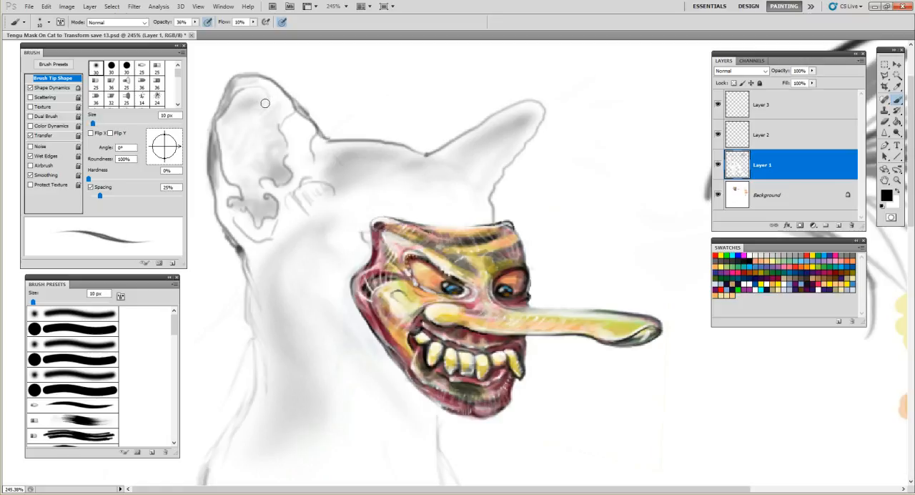
mouse_move(262, 88)
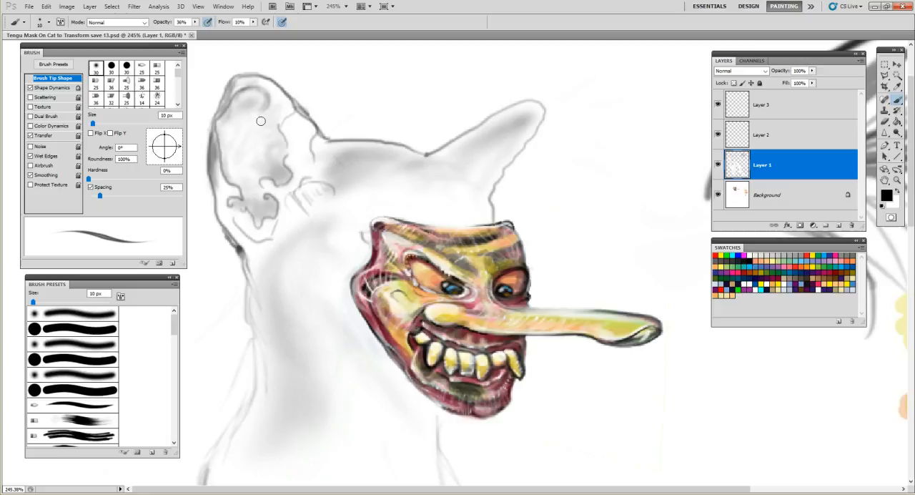
mouse_move(237, 184)
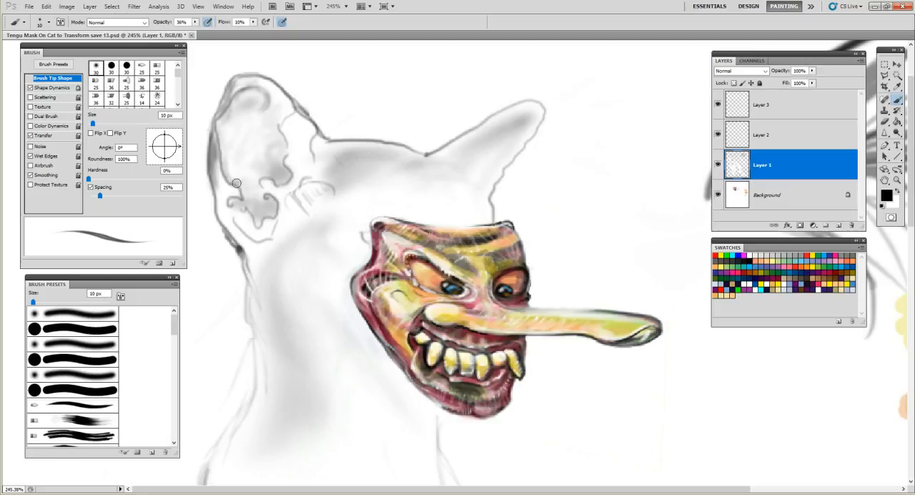
mouse_move(224, 171)
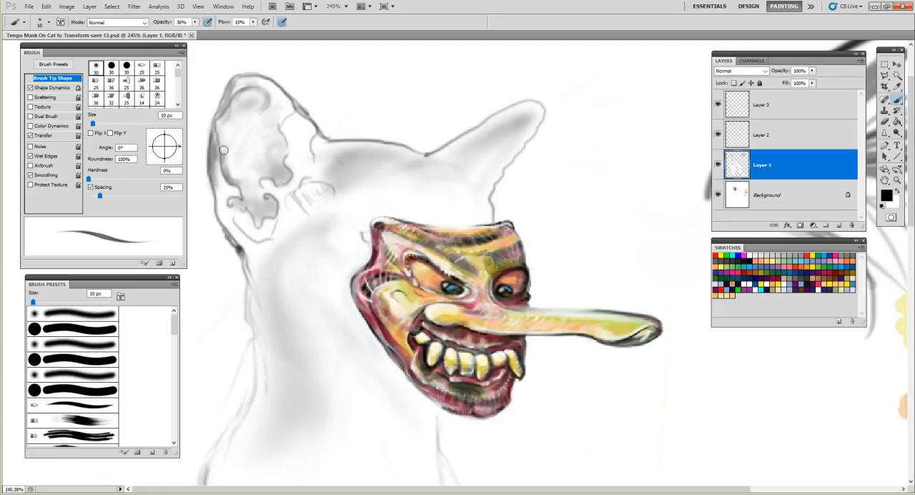
mouse_move(218, 136)
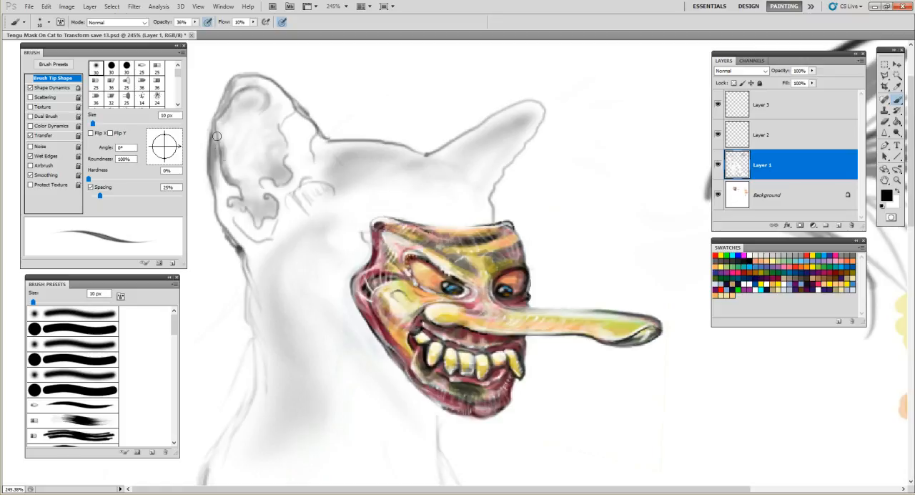
mouse_move(219, 125)
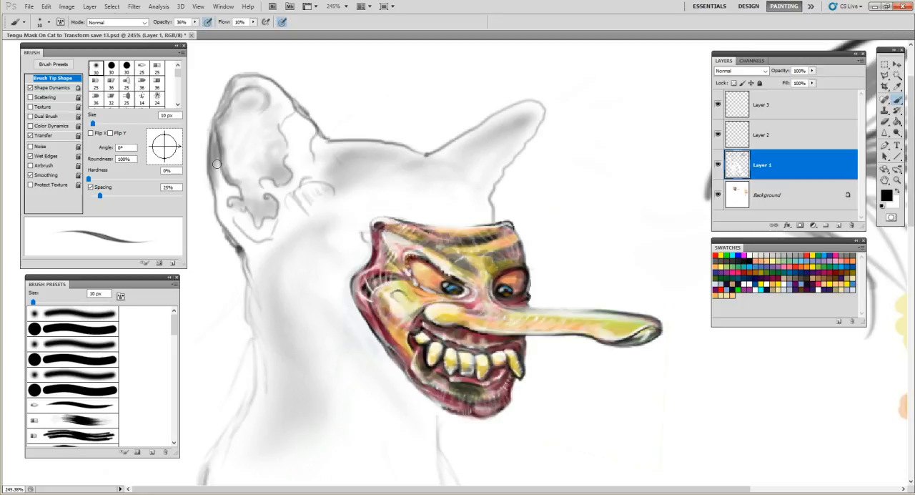
mouse_move(222, 168)
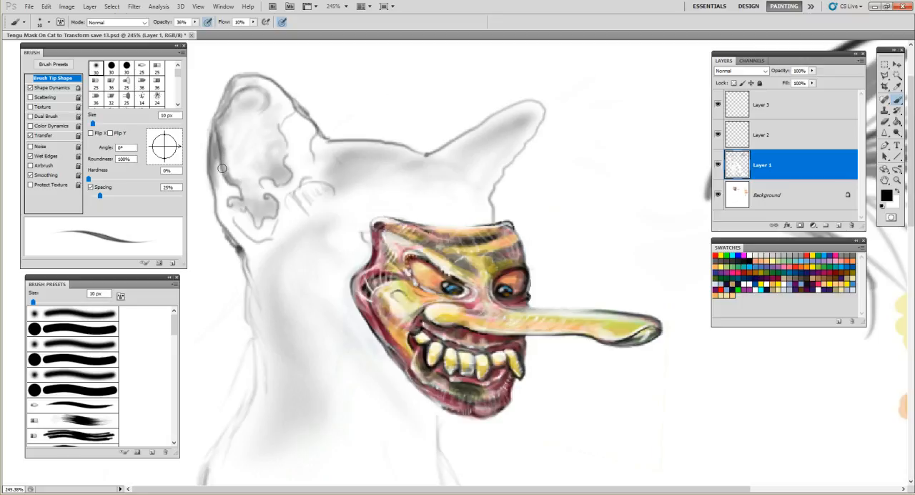
mouse_move(226, 153)
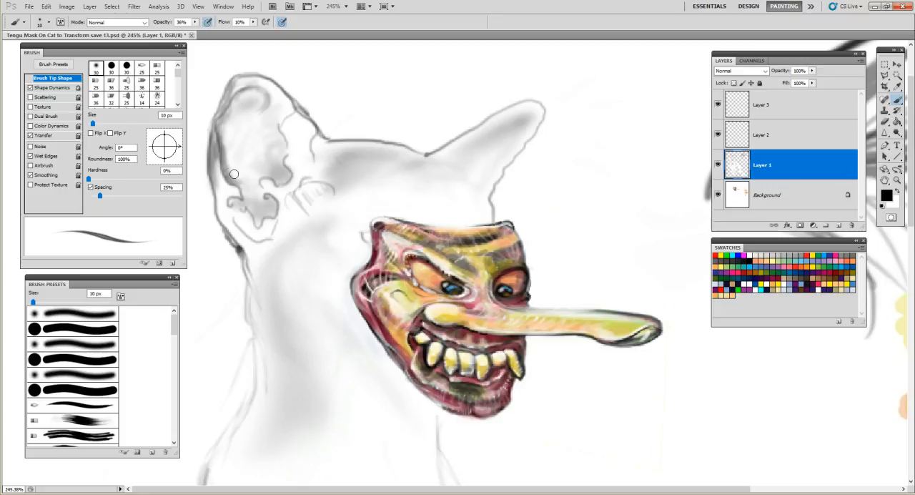
mouse_move(245, 187)
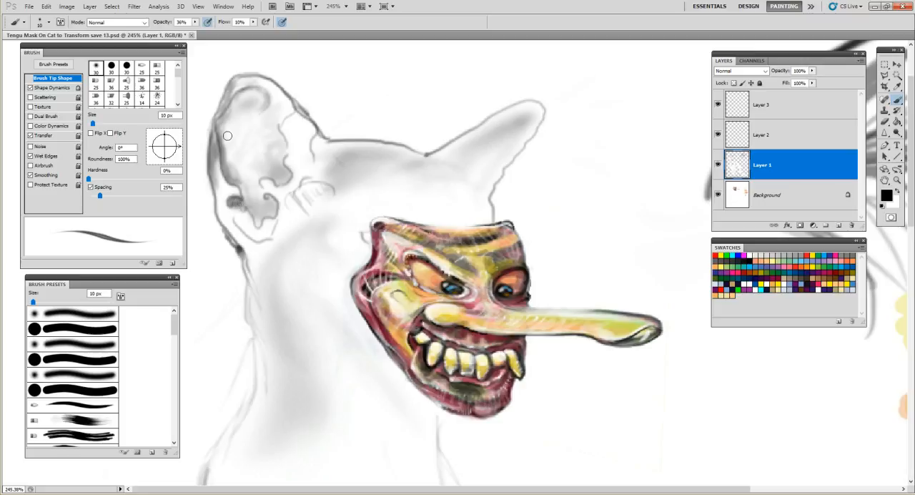
mouse_move(221, 181)
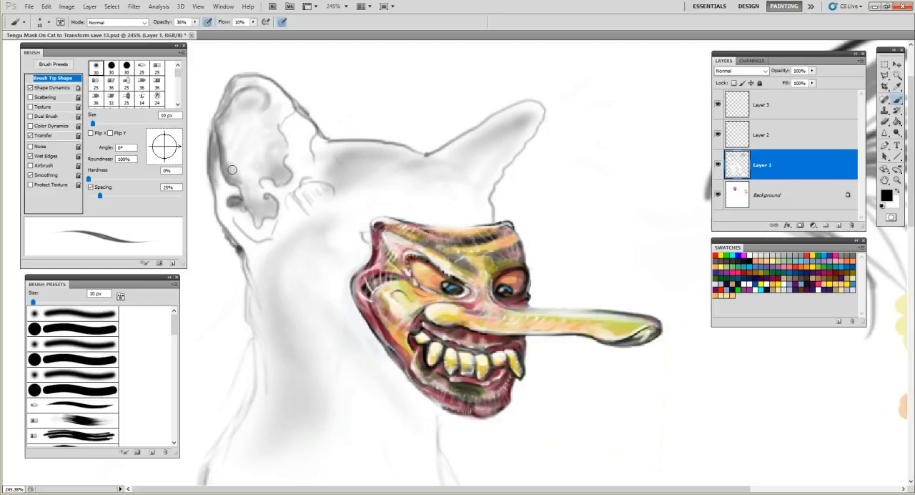
mouse_move(241, 179)
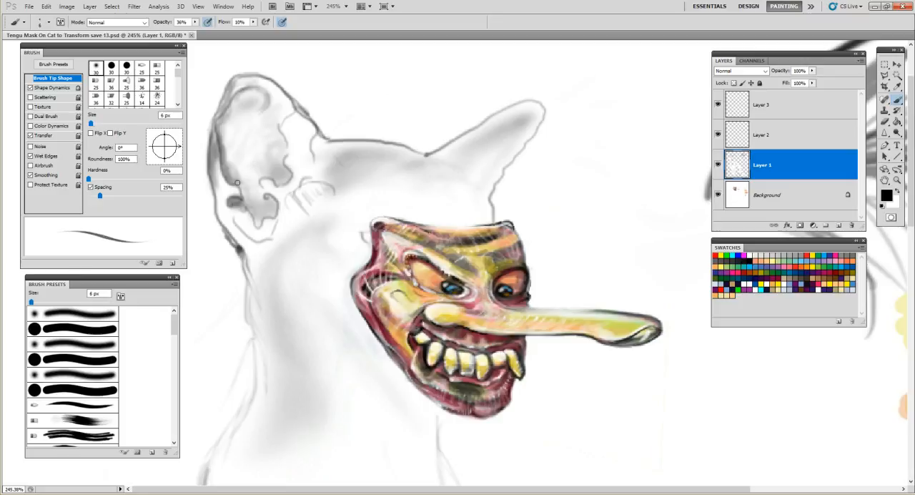
mouse_move(229, 179)
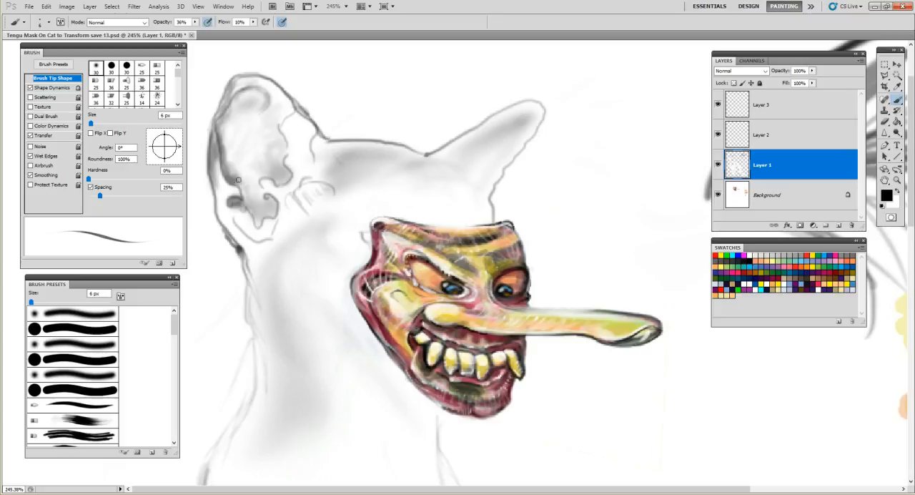
mouse_move(236, 184)
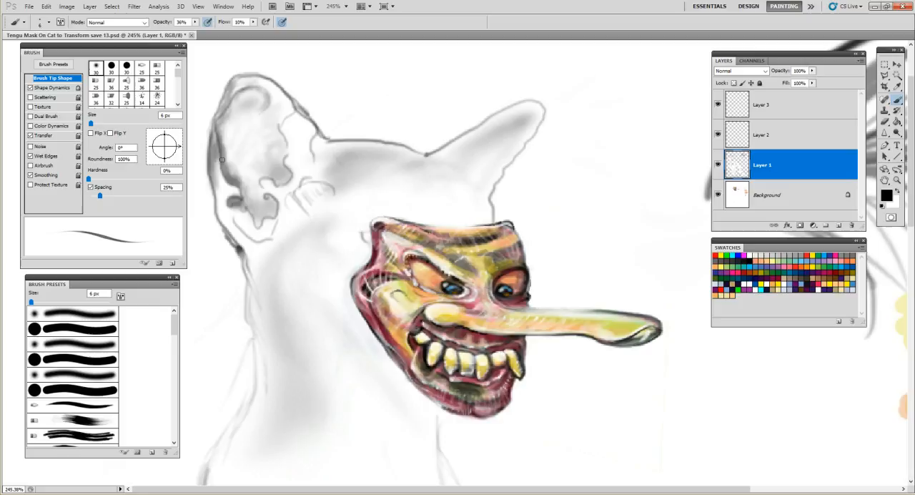
mouse_move(242, 88)
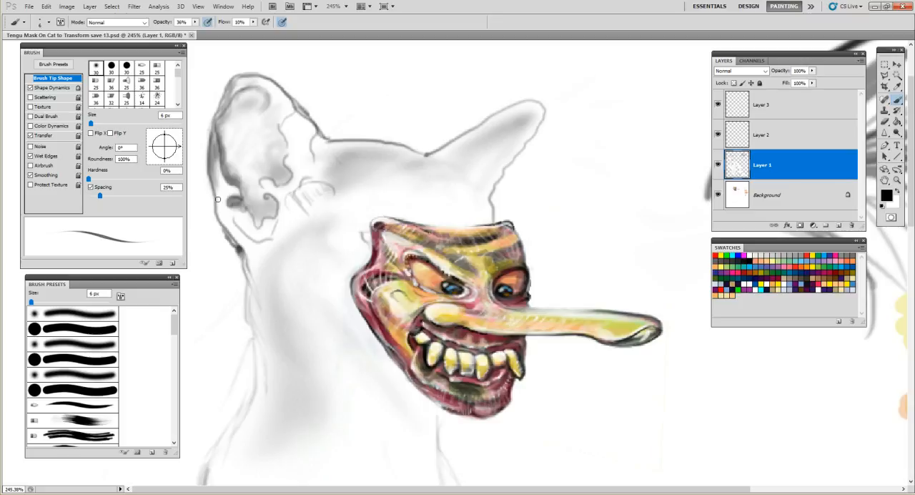
mouse_move(273, 177)
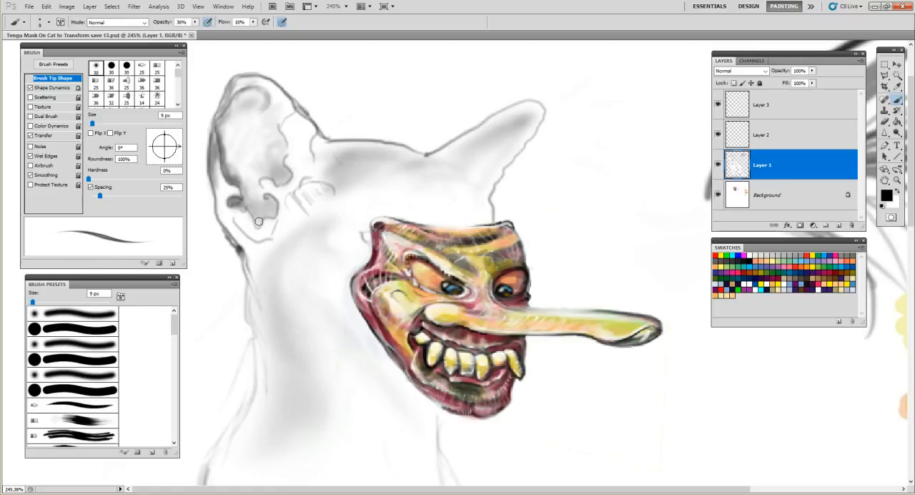
mouse_move(256, 221)
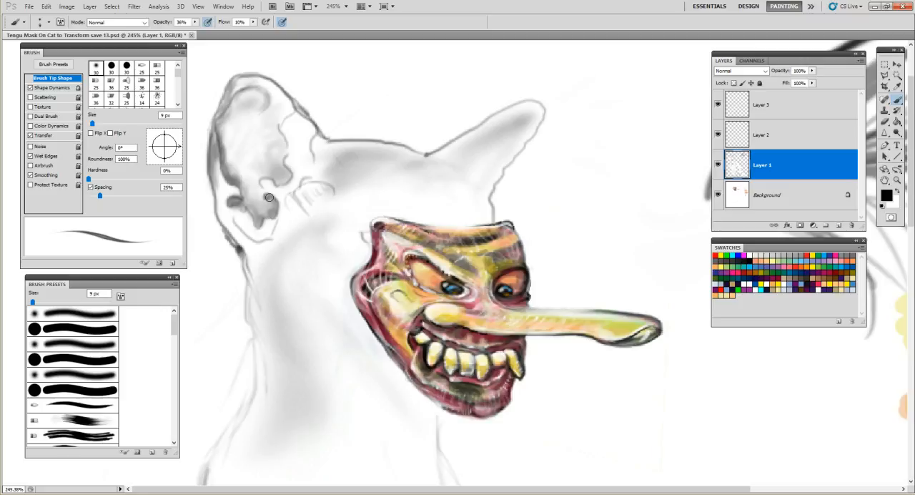
mouse_move(279, 222)
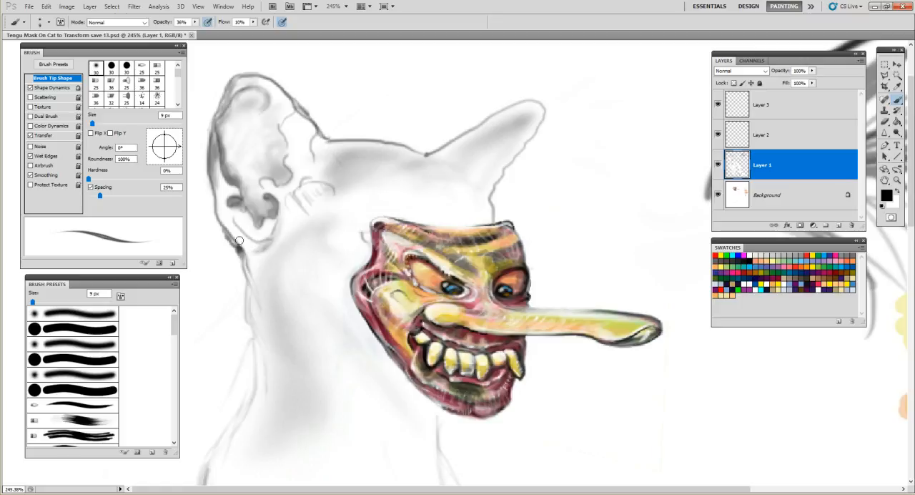
mouse_move(233, 240)
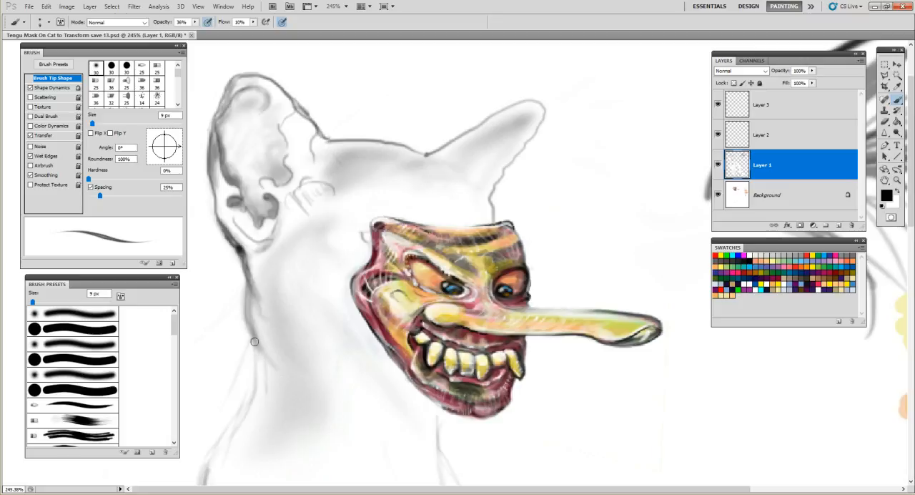
mouse_move(250, 322)
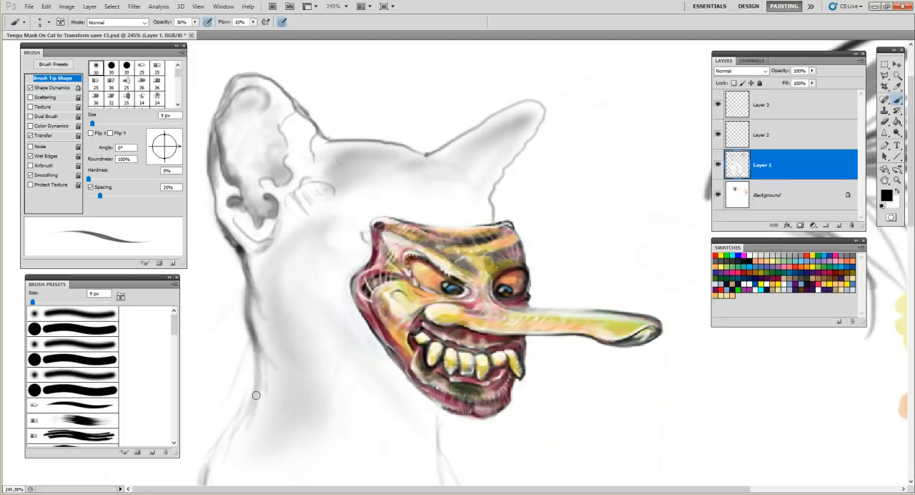
mouse_move(293, 300)
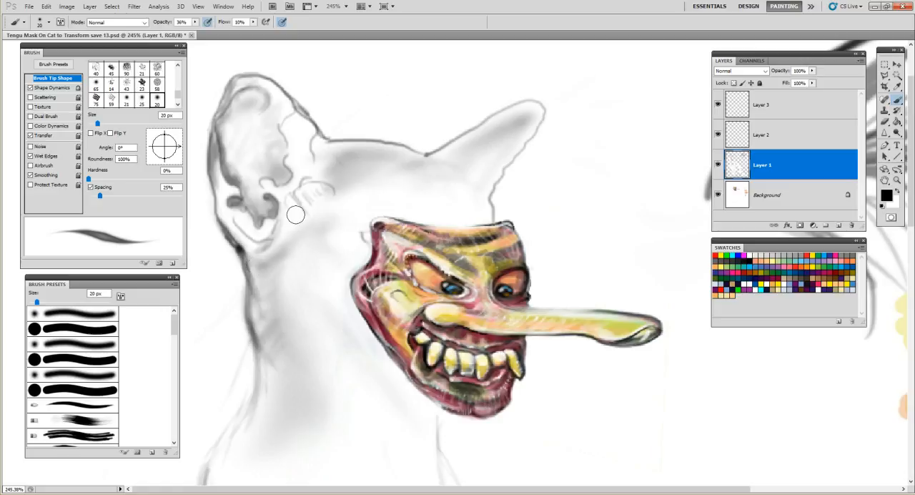
mouse_move(300, 244)
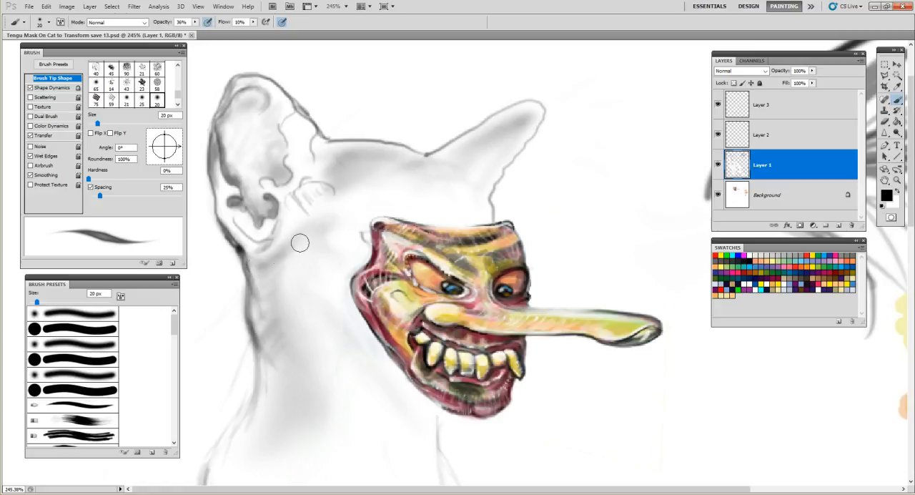
mouse_move(292, 197)
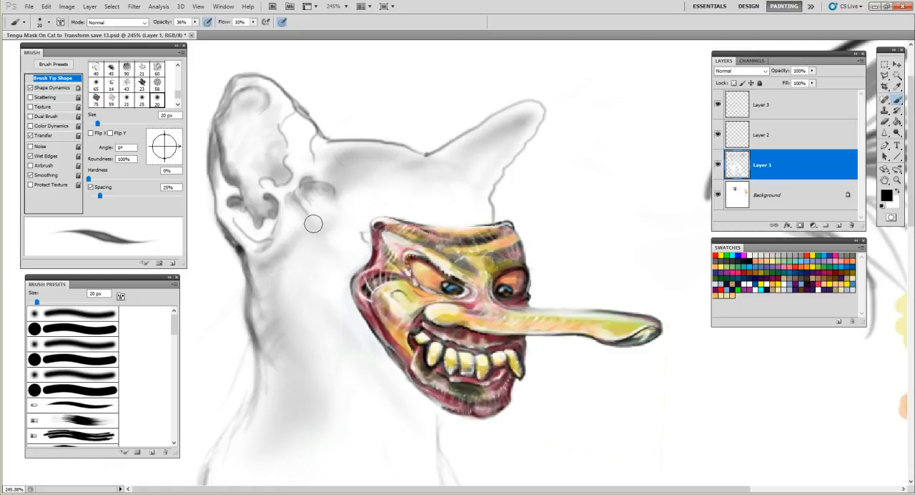
mouse_move(275, 179)
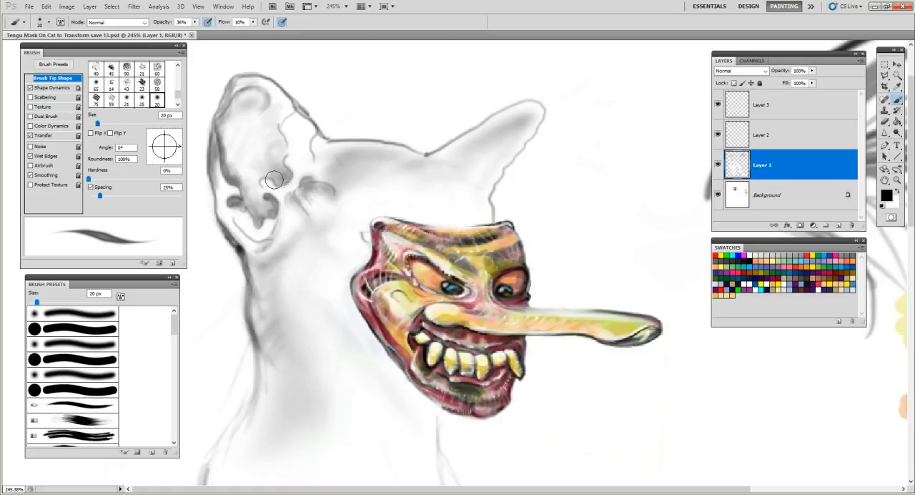
mouse_move(277, 161)
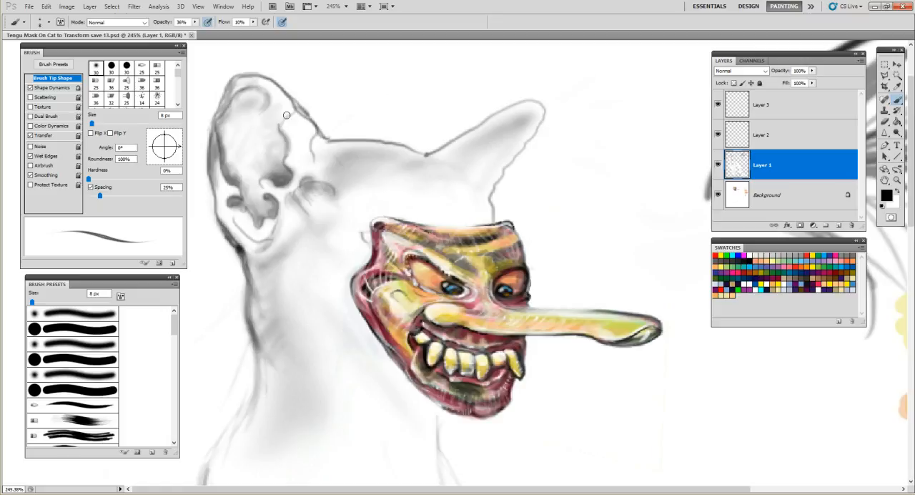
mouse_move(270, 181)
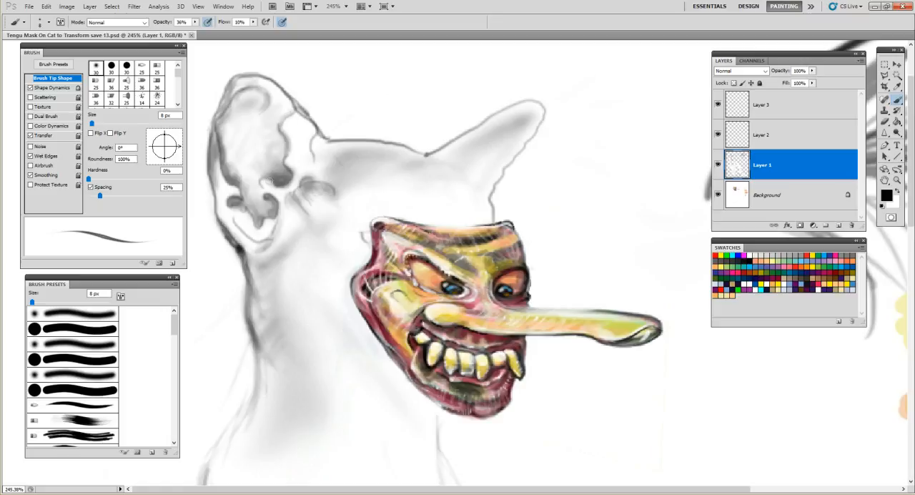
mouse_move(259, 188)
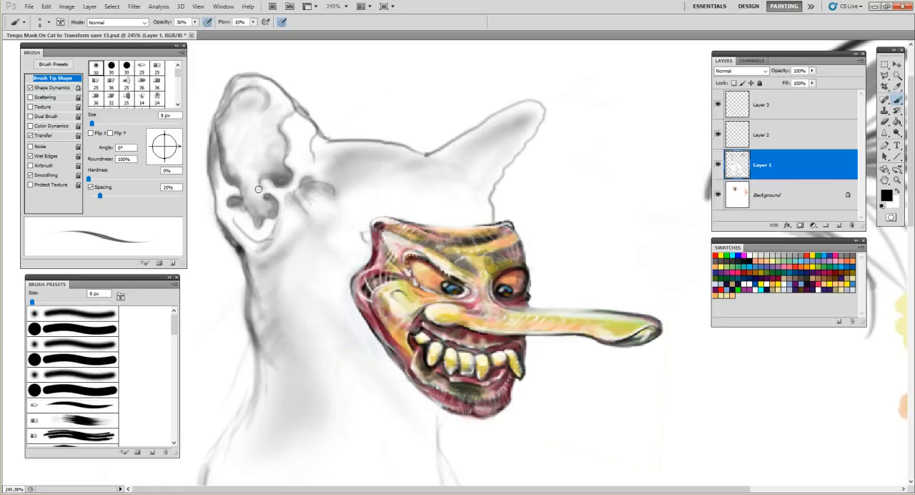
mouse_move(255, 177)
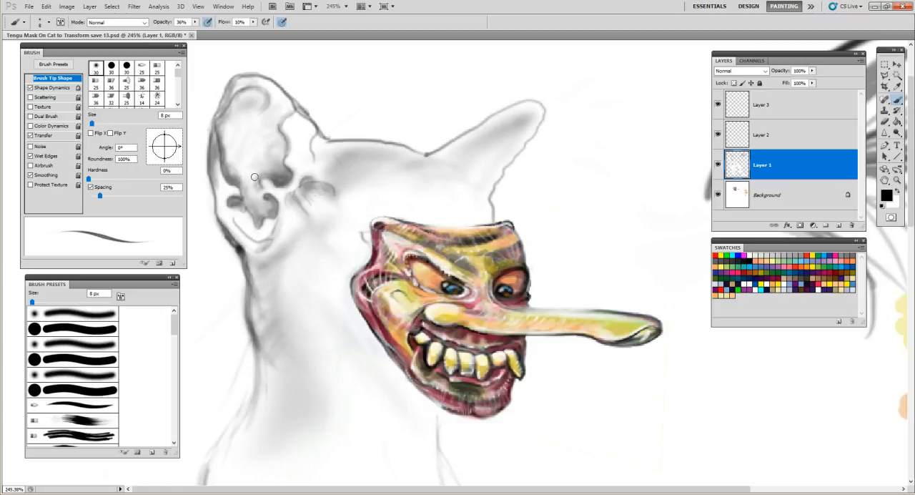
mouse_move(243, 208)
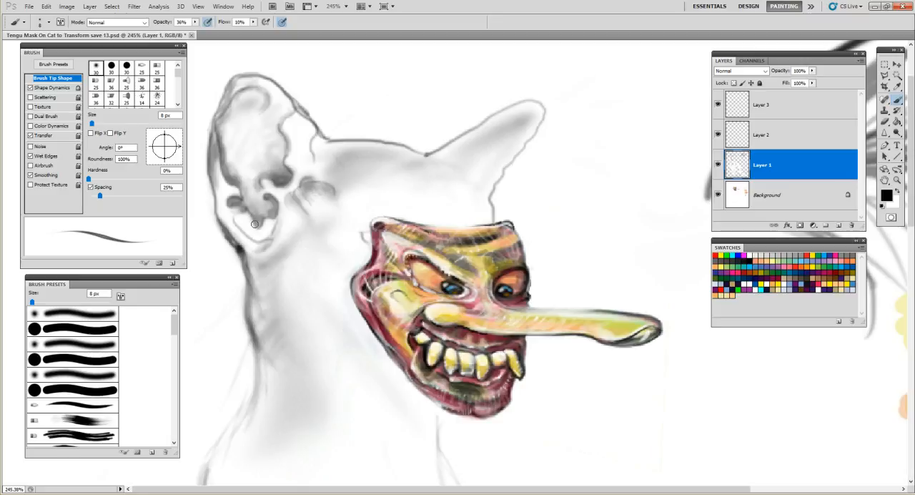
mouse_move(256, 215)
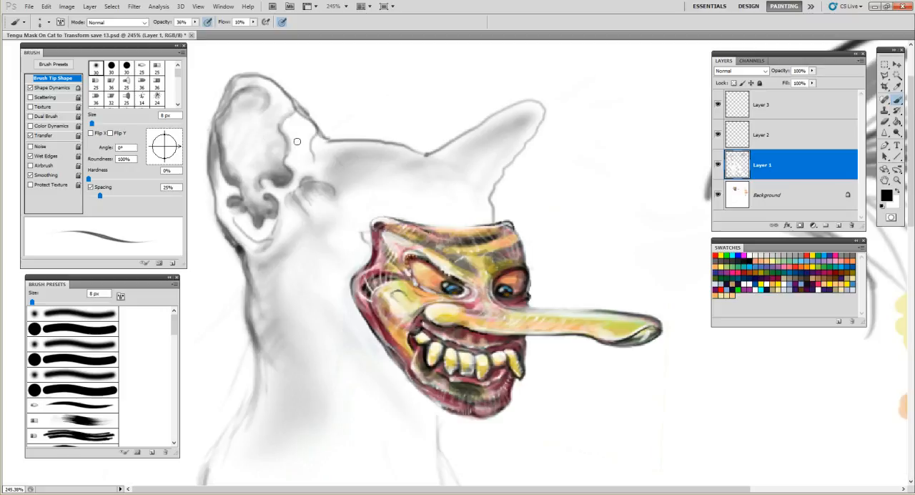
mouse_move(307, 120)
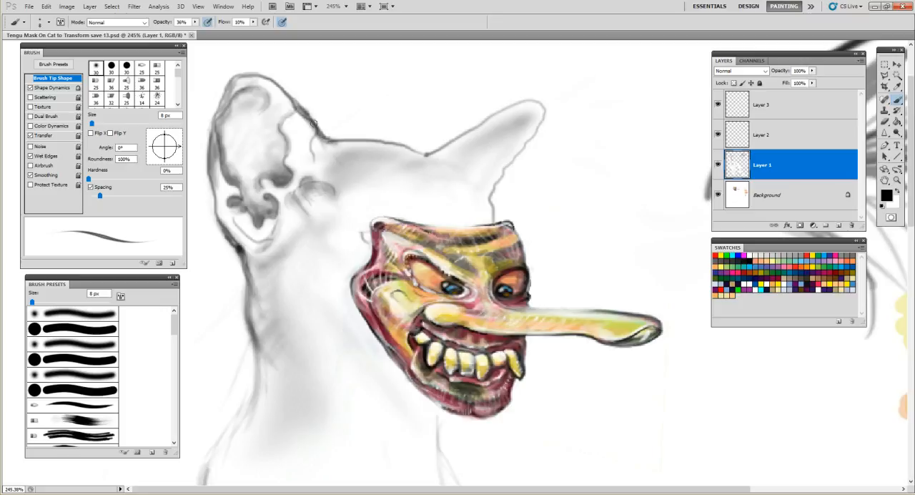
Step: Paint a darker stroke along the left ear's outer edge
drag(314, 122, 286, 93)
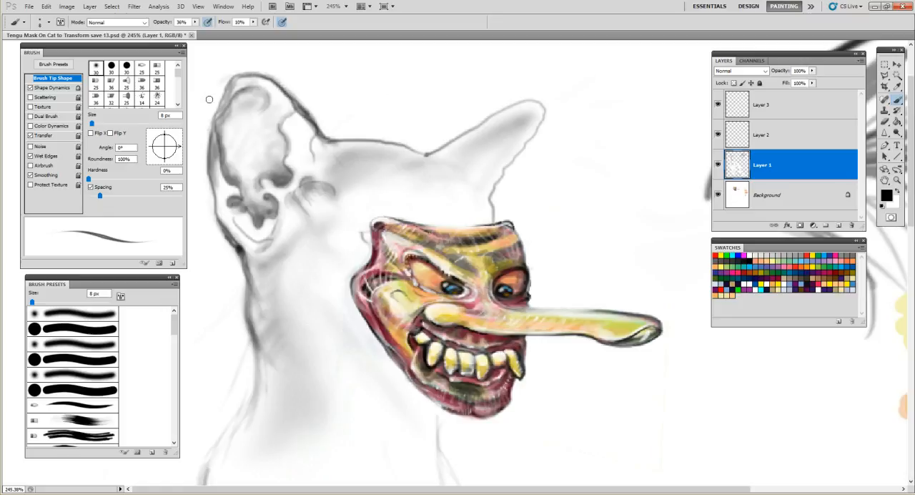
mouse_move(280, 111)
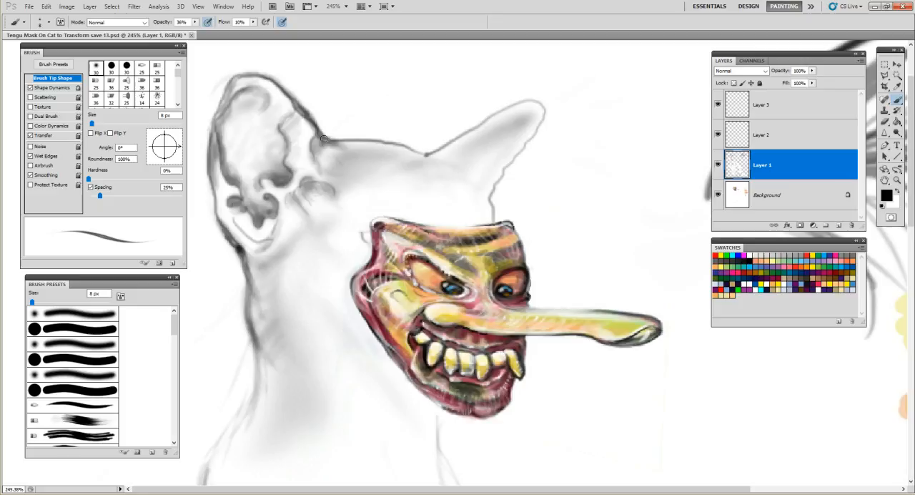
mouse_move(316, 145)
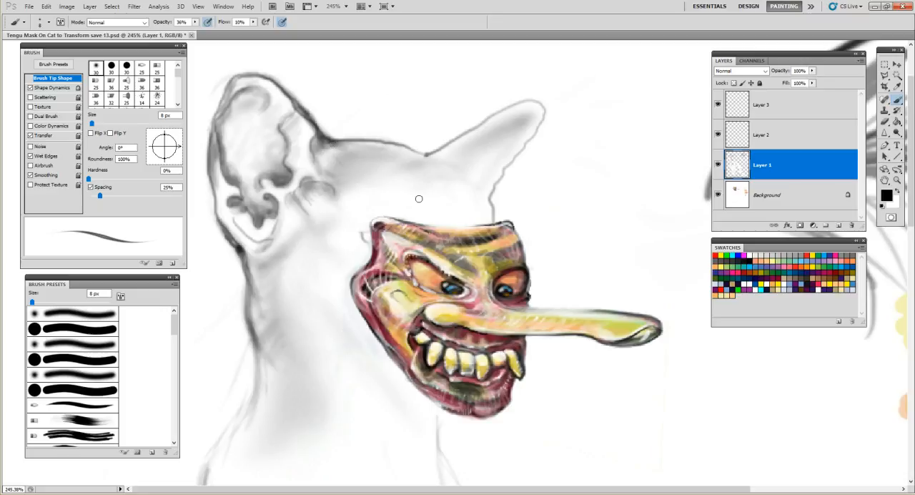
mouse_move(461, 146)
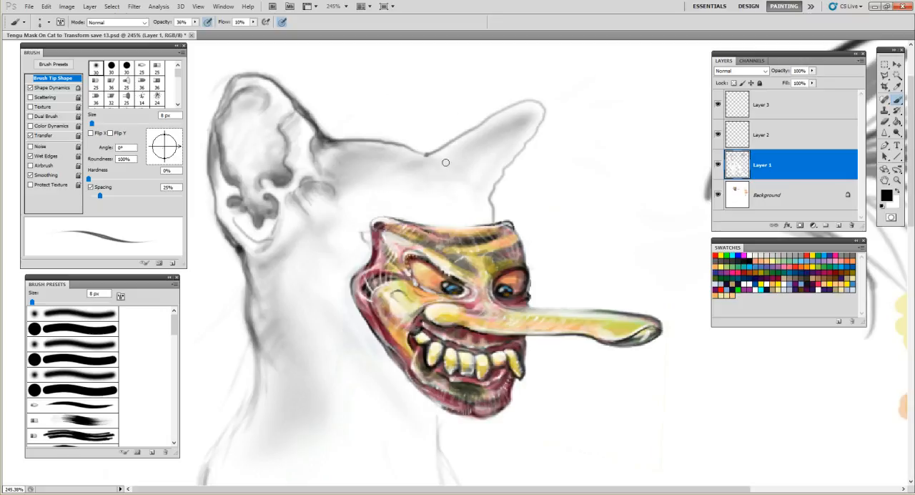
mouse_move(451, 148)
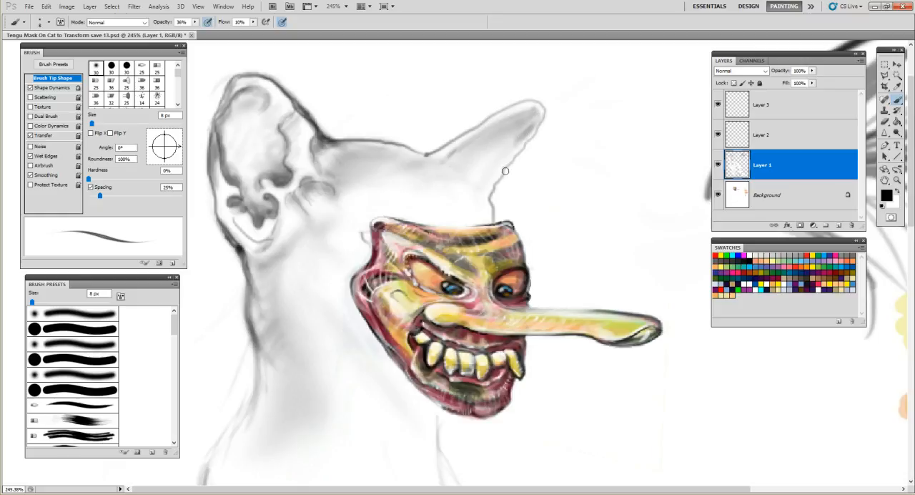
mouse_move(498, 172)
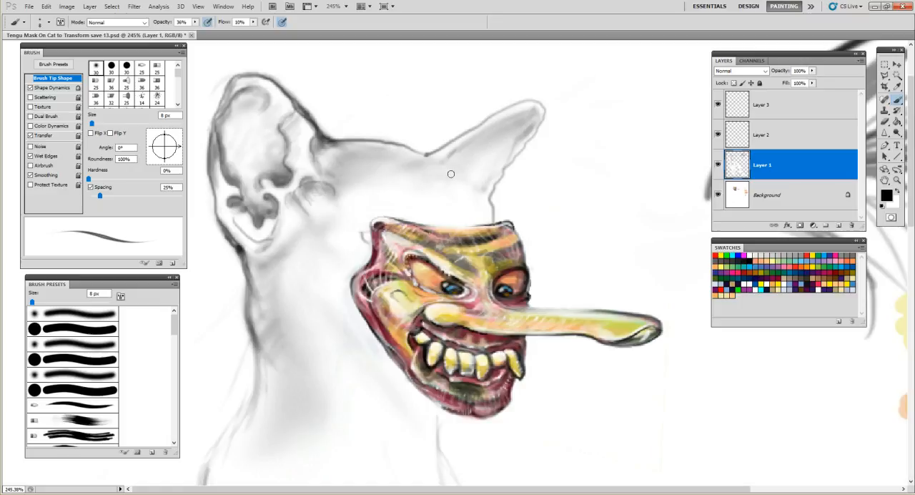
mouse_move(450, 182)
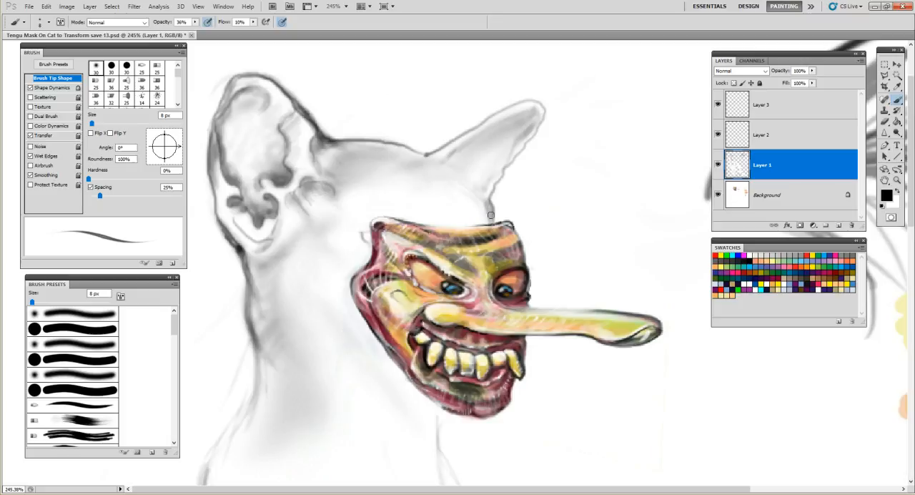
mouse_move(474, 195)
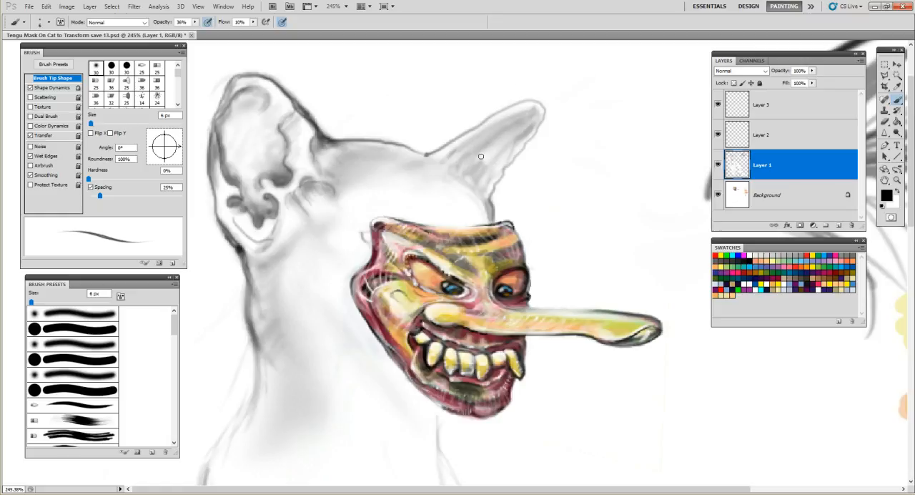
mouse_move(478, 163)
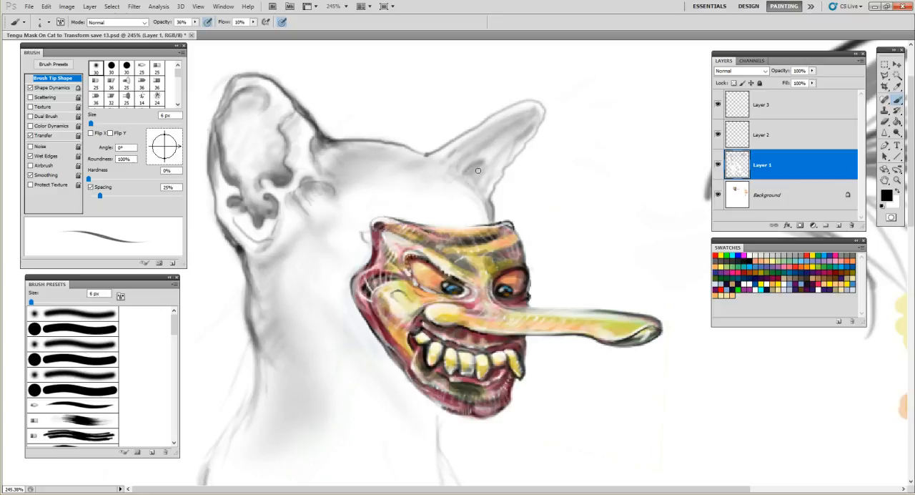
mouse_move(502, 153)
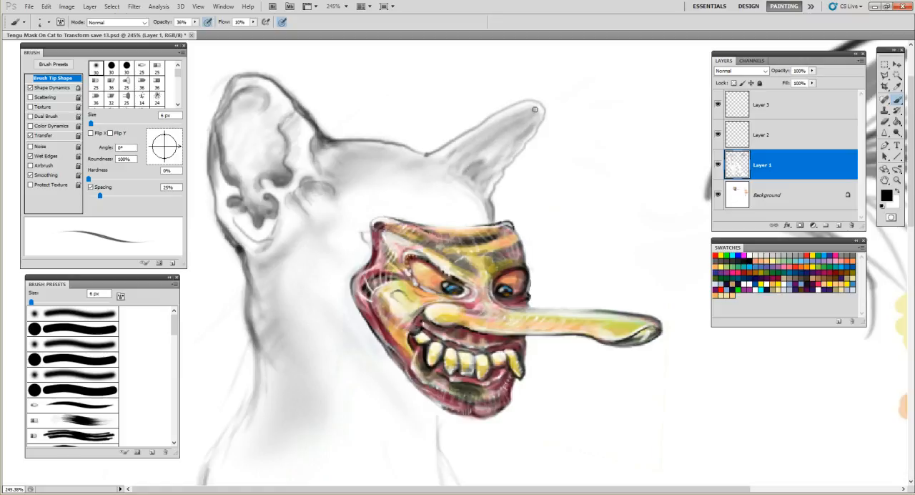
Step: Darken the right ear's tip outline, inner edge and top edge
drag(535, 109, 456, 153)
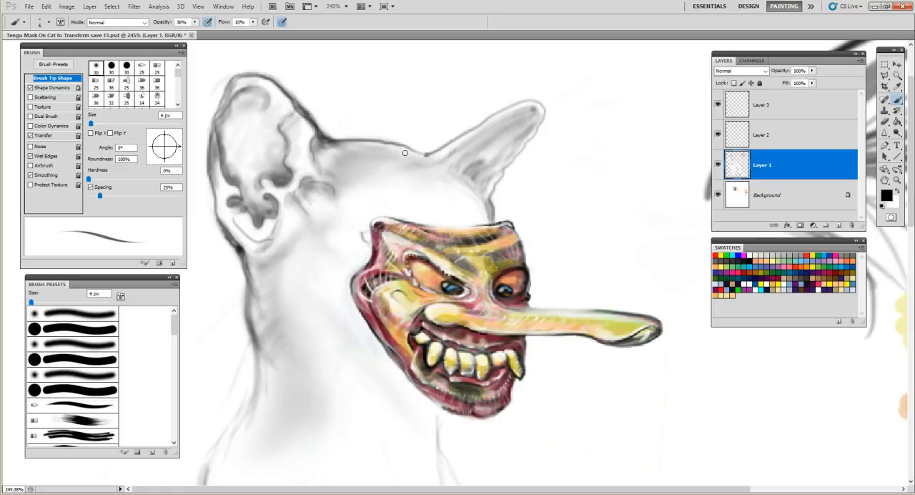
mouse_move(423, 155)
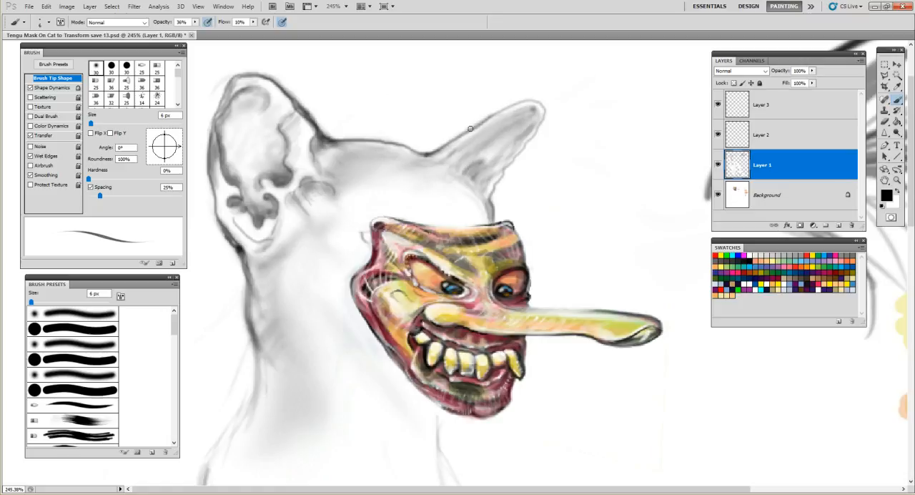
drag(470, 128, 542, 111)
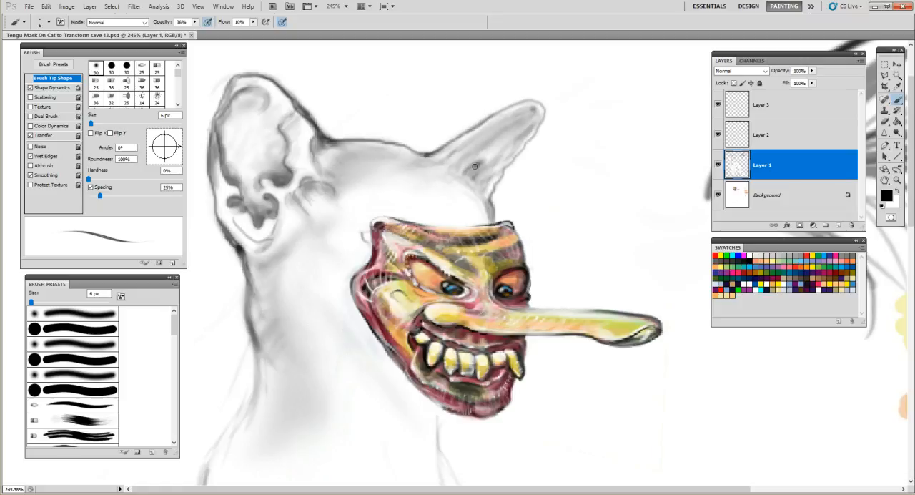
mouse_move(451, 227)
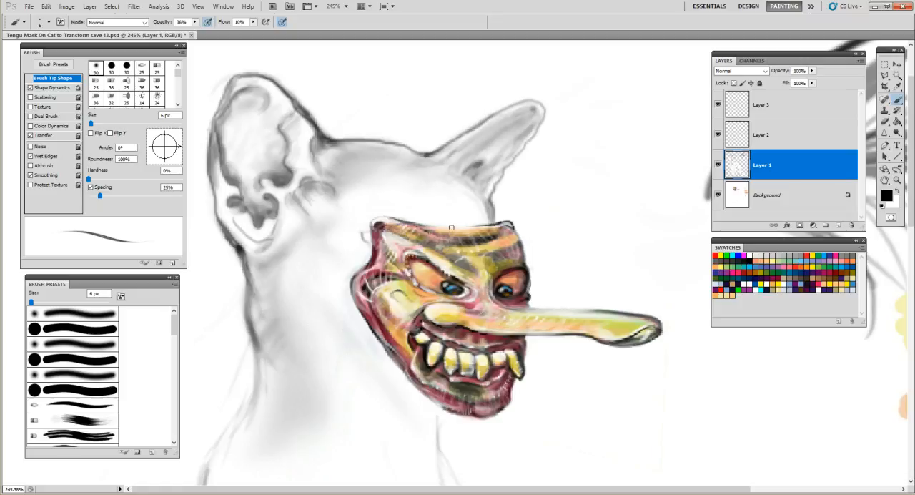
mouse_move(531, 109)
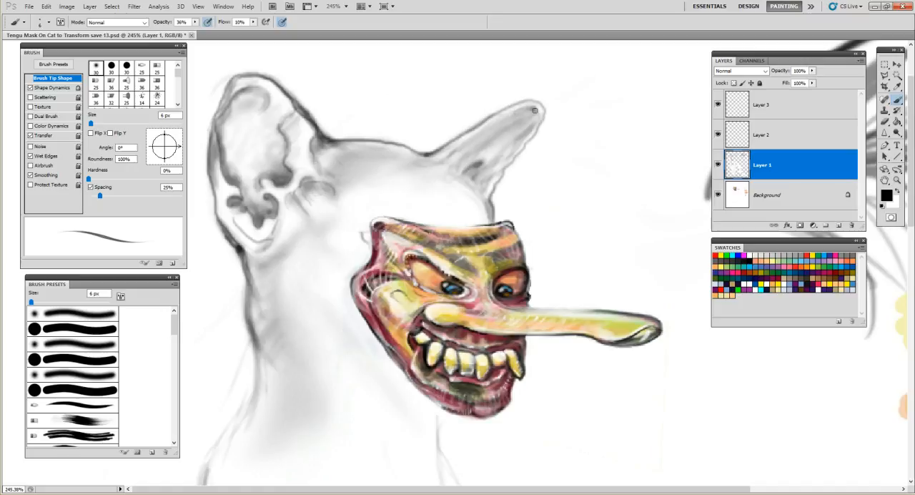
mouse_move(521, 110)
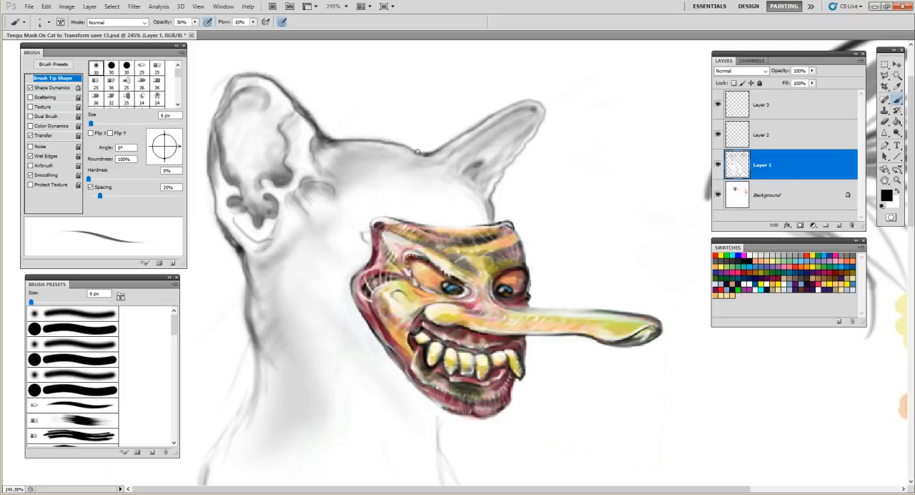
drag(419, 153, 524, 101)
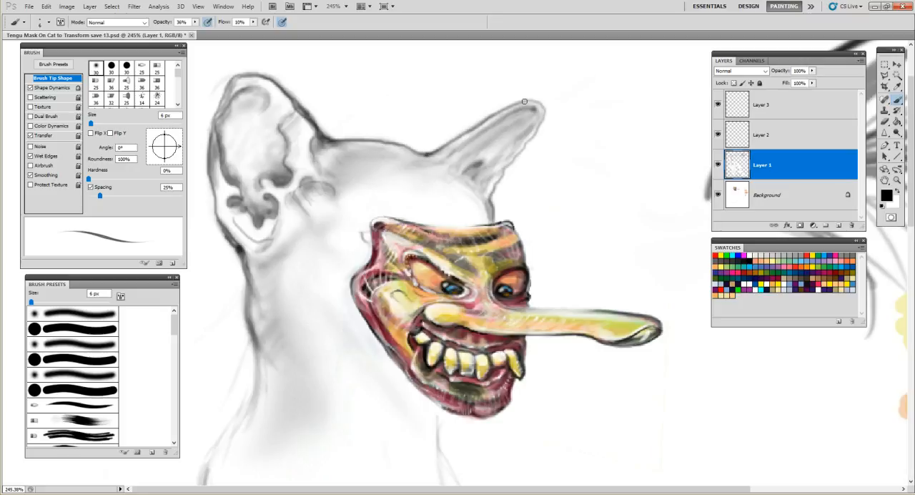
mouse_move(529, 100)
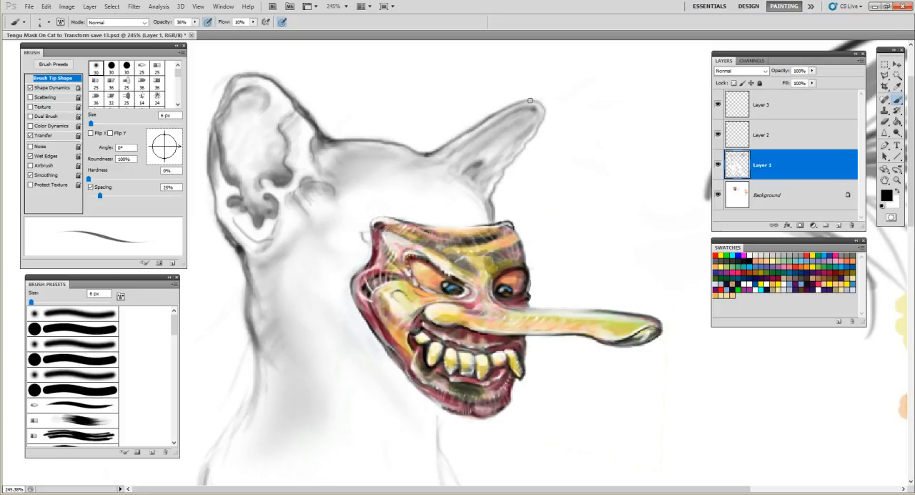